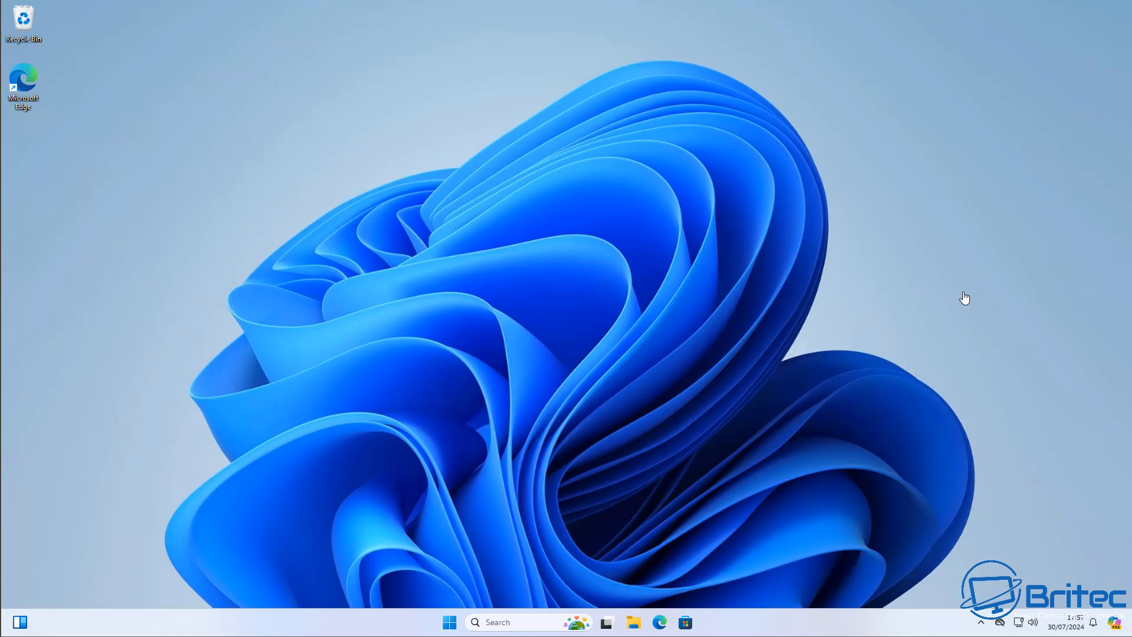
{"action": "mouse_move", "coordinate": [889, 281]}
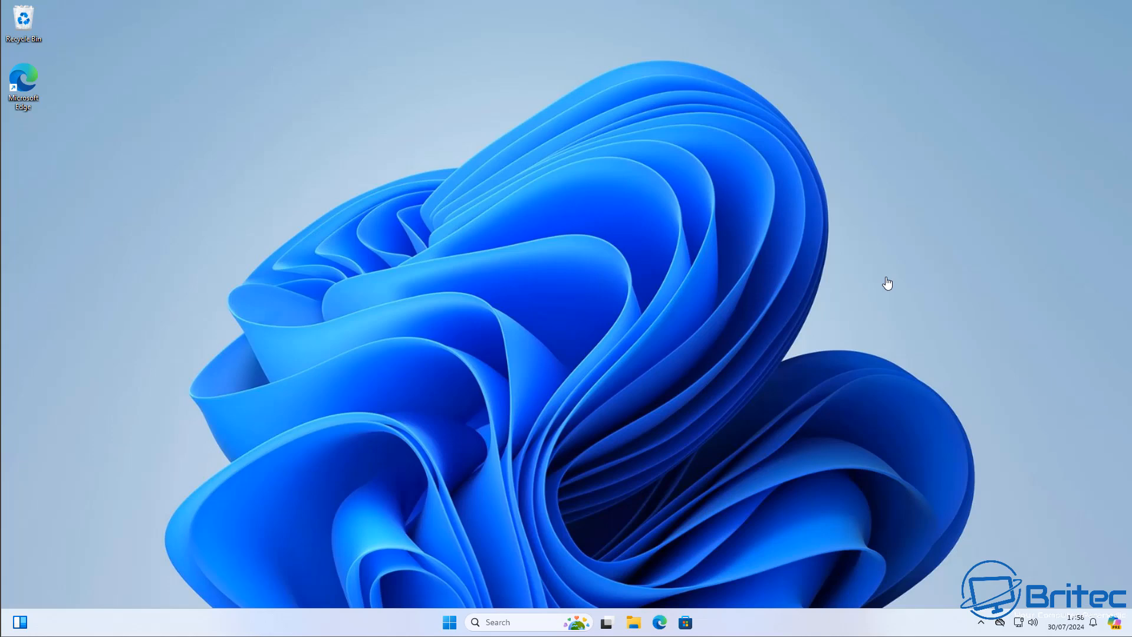
{"action": "mouse_move", "coordinate": [826, 100]}
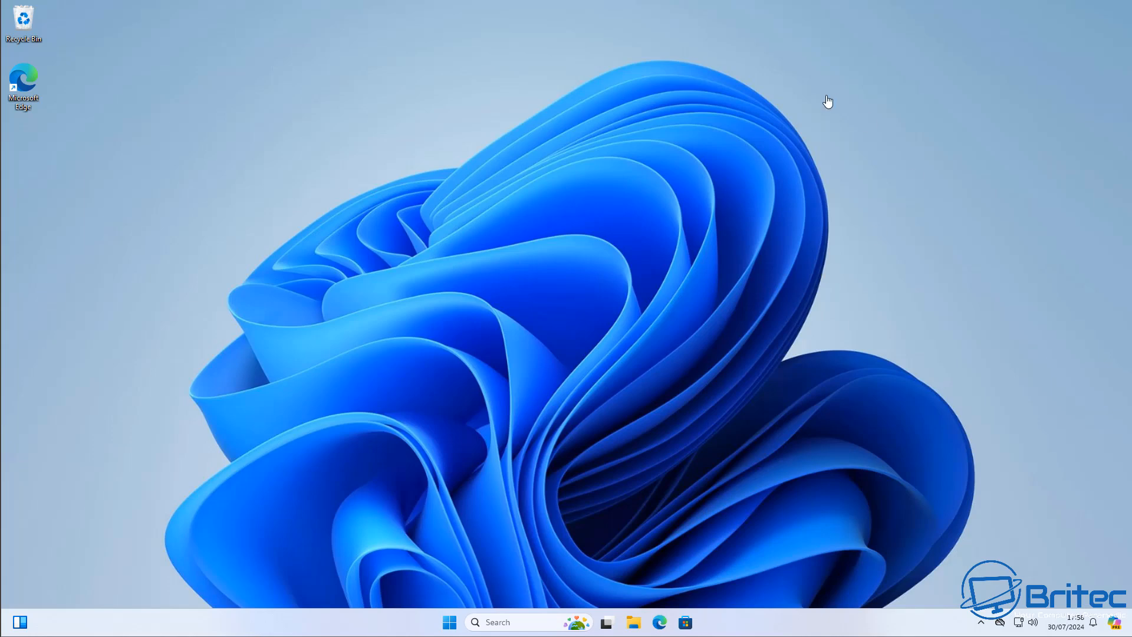
{"action": "mouse_move", "coordinate": [704, 166]}
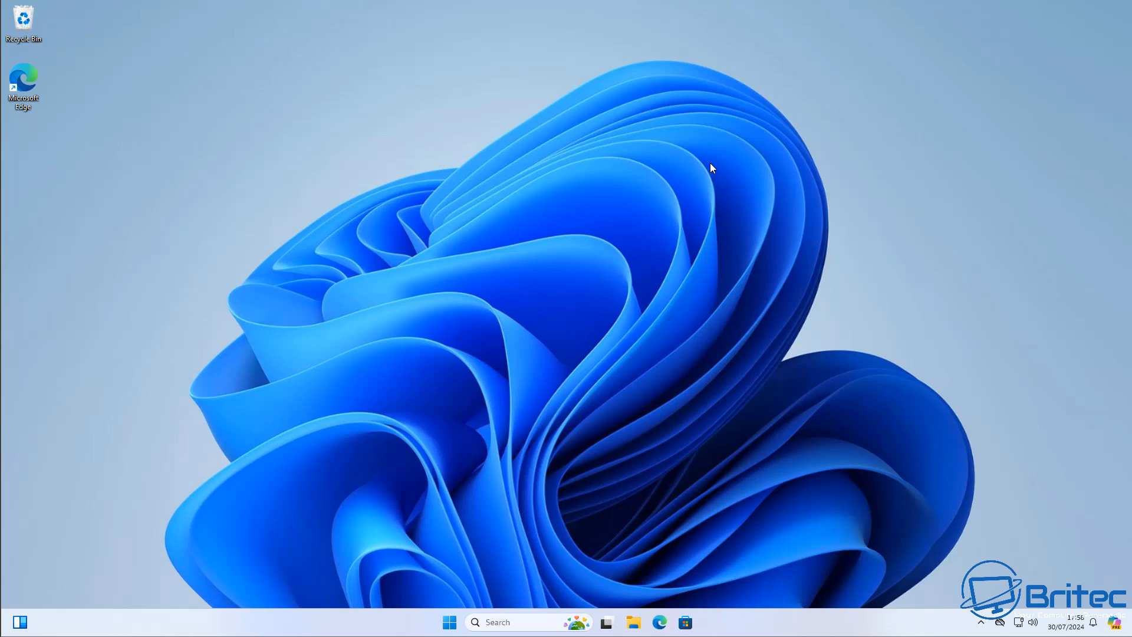
{"action": "mouse_move", "coordinate": [716, 168]}
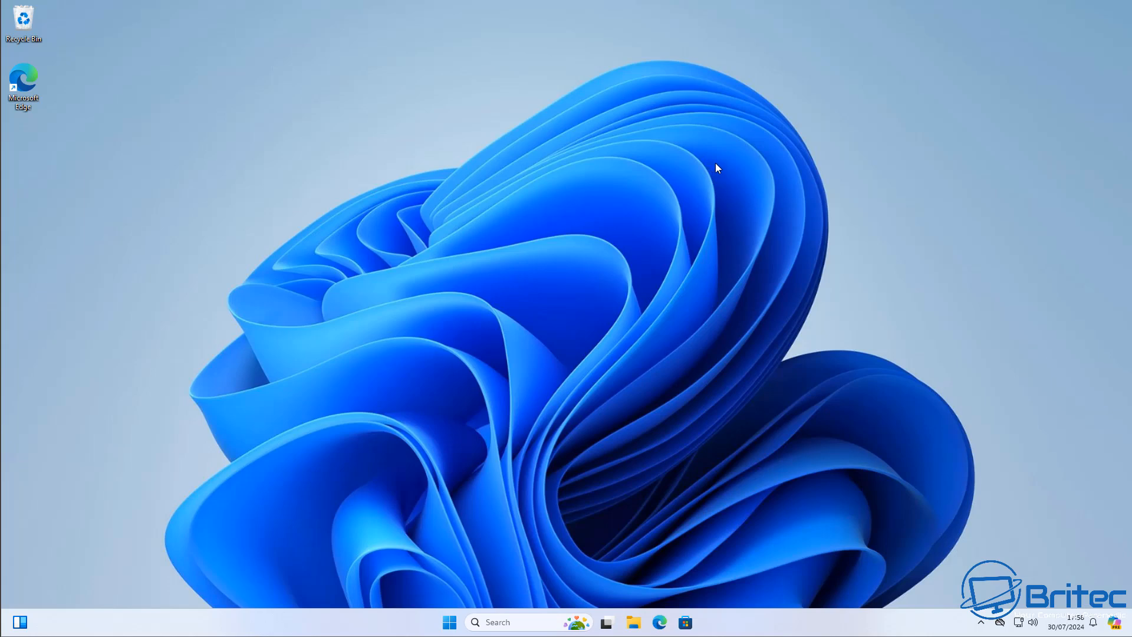
{"action": "mouse_move", "coordinate": [459, 567]}
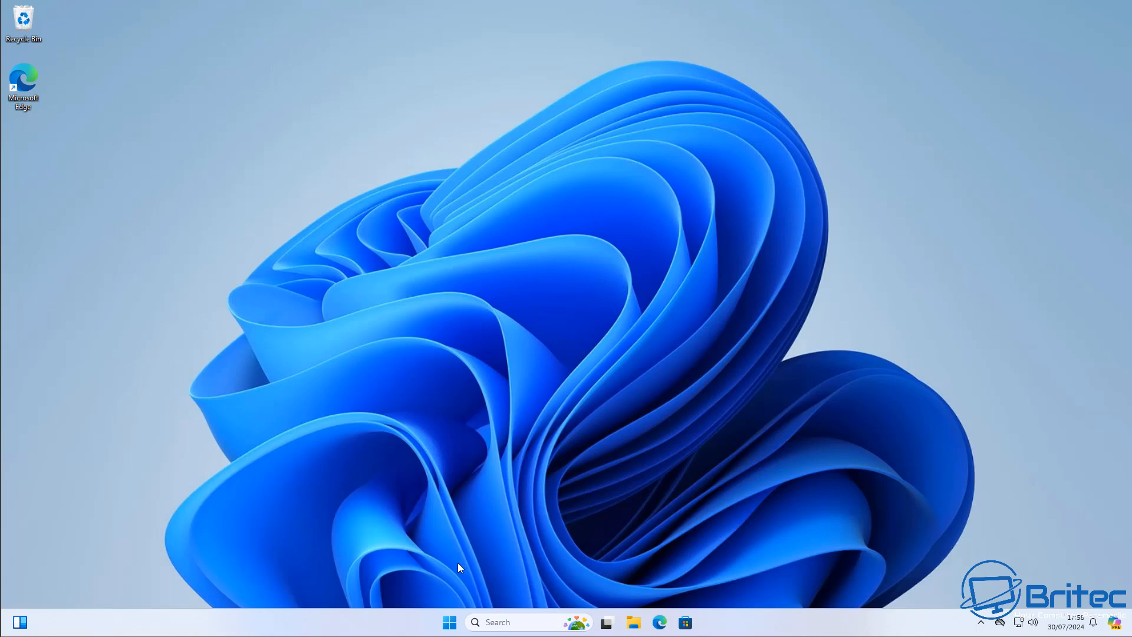
Search Start for 'cmd' and launch Command Prompt as administrator
{"action": "left_click", "coordinate": [450, 622]}
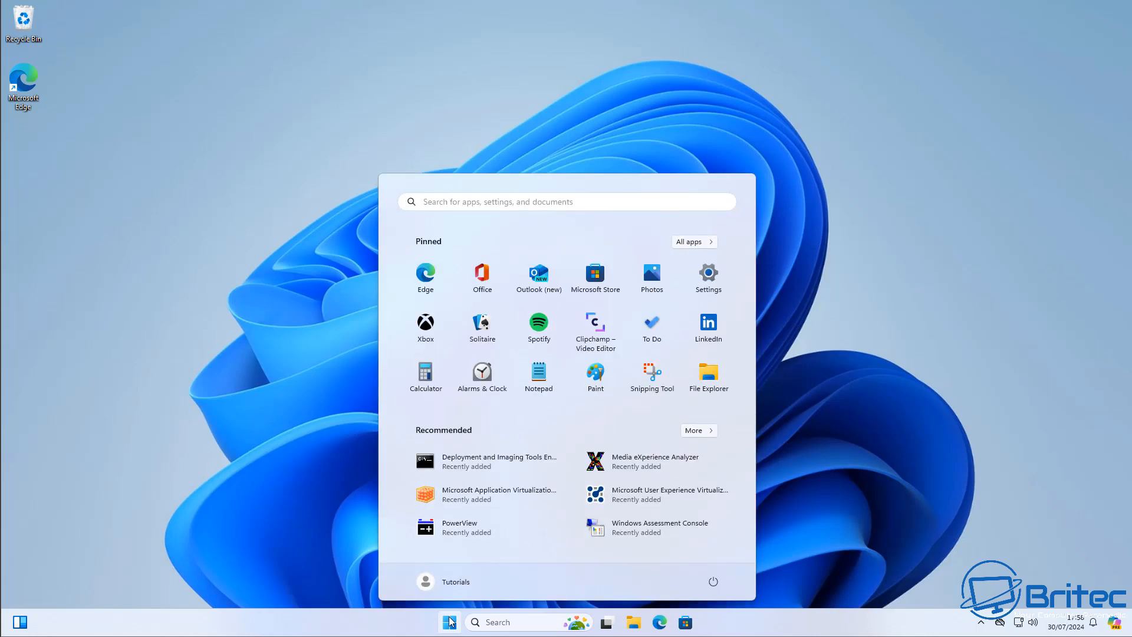
{"action": "type", "text": "cmd"}
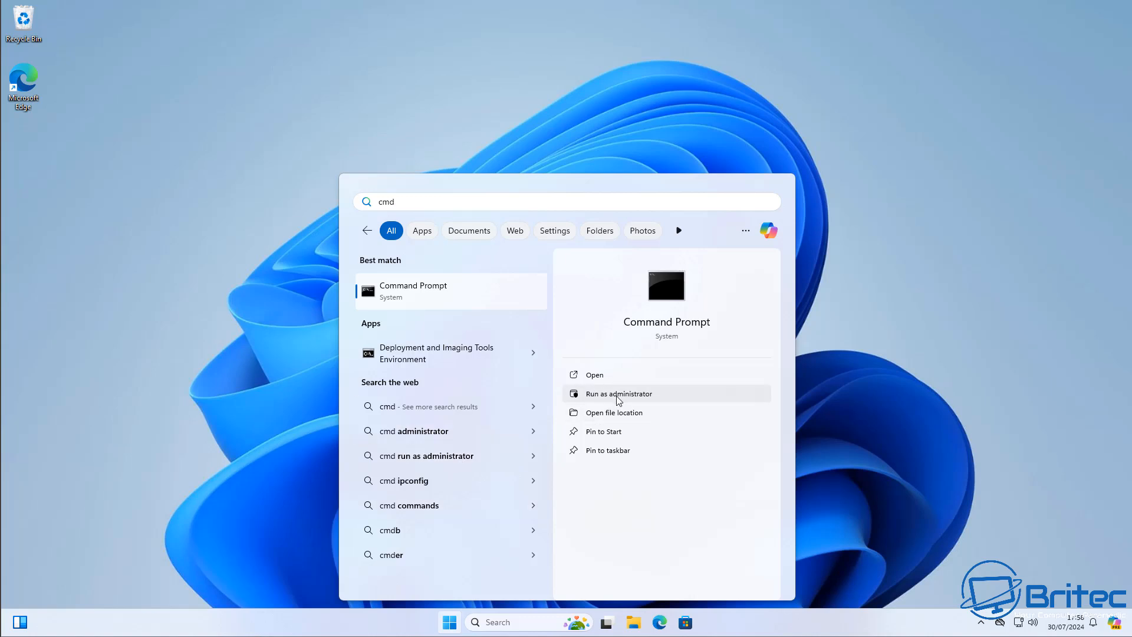
{"action": "left_click", "coordinate": [619, 393]}
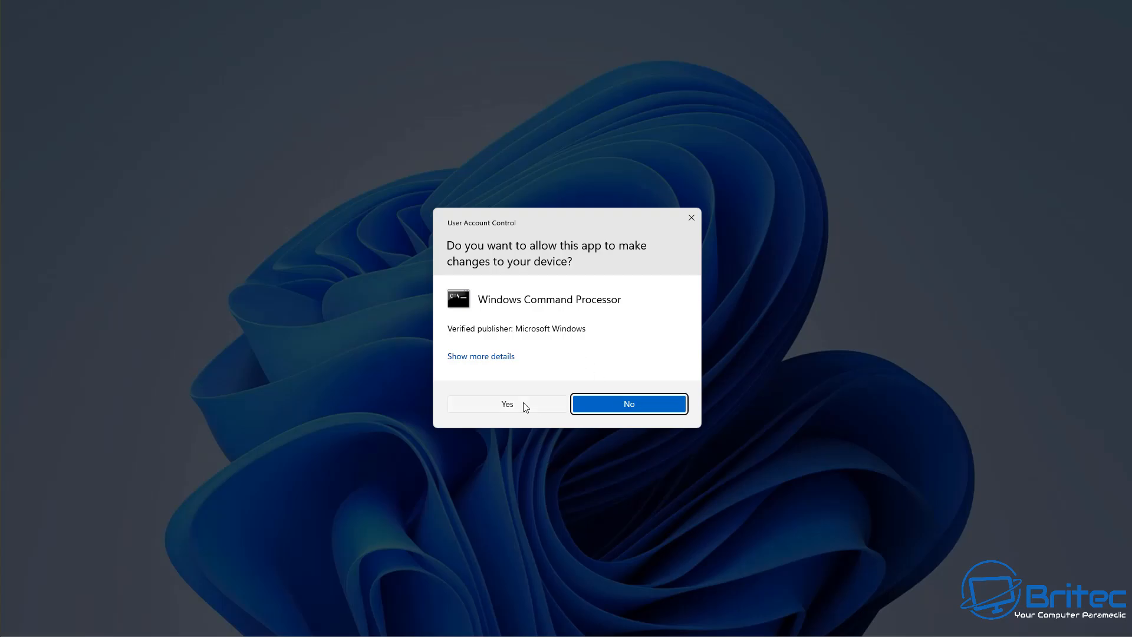
Approve the UAC prompt and run sfc /scannow in the elevated Command Prompt
{"action": "left_click", "coordinate": [507, 404]}
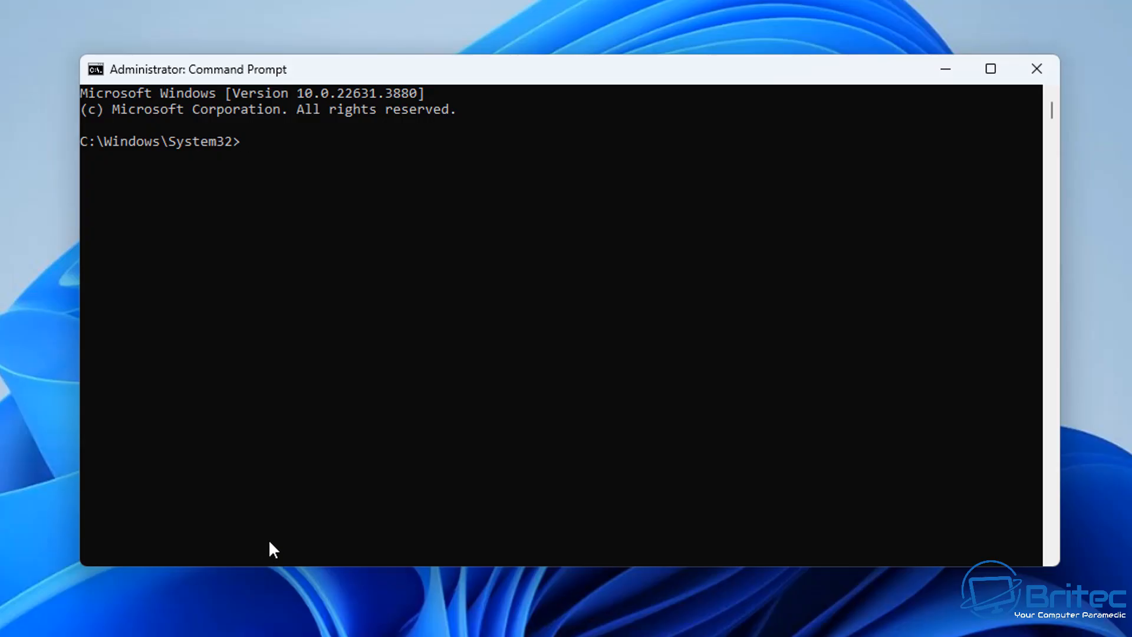
{"action": "type", "text": "sfc"}
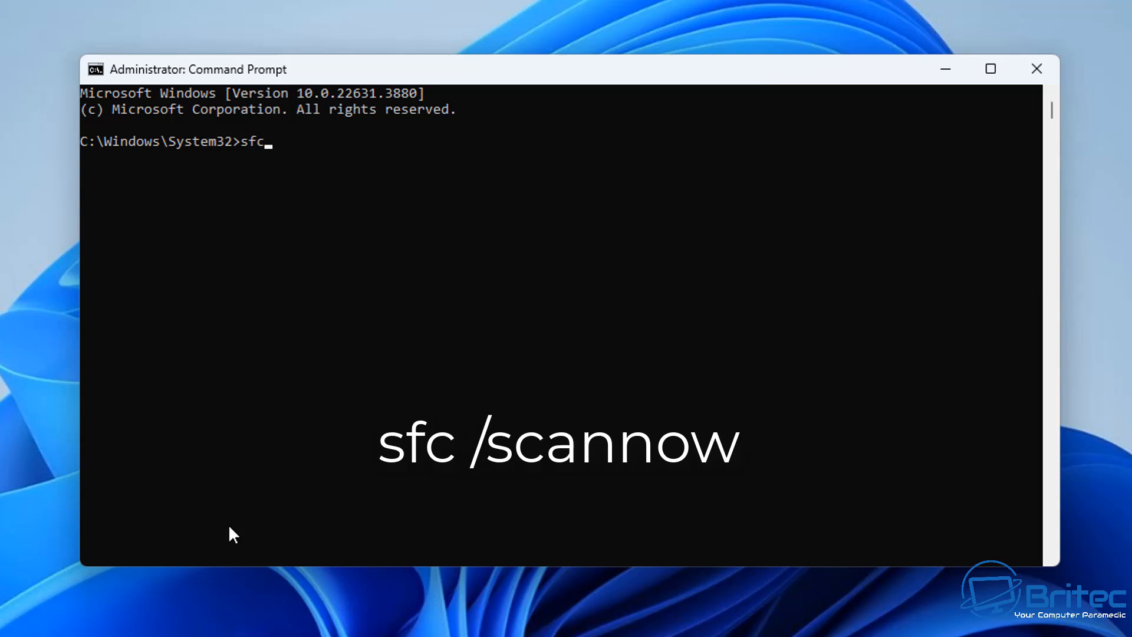
{"action": "type", "text": "/scann"}
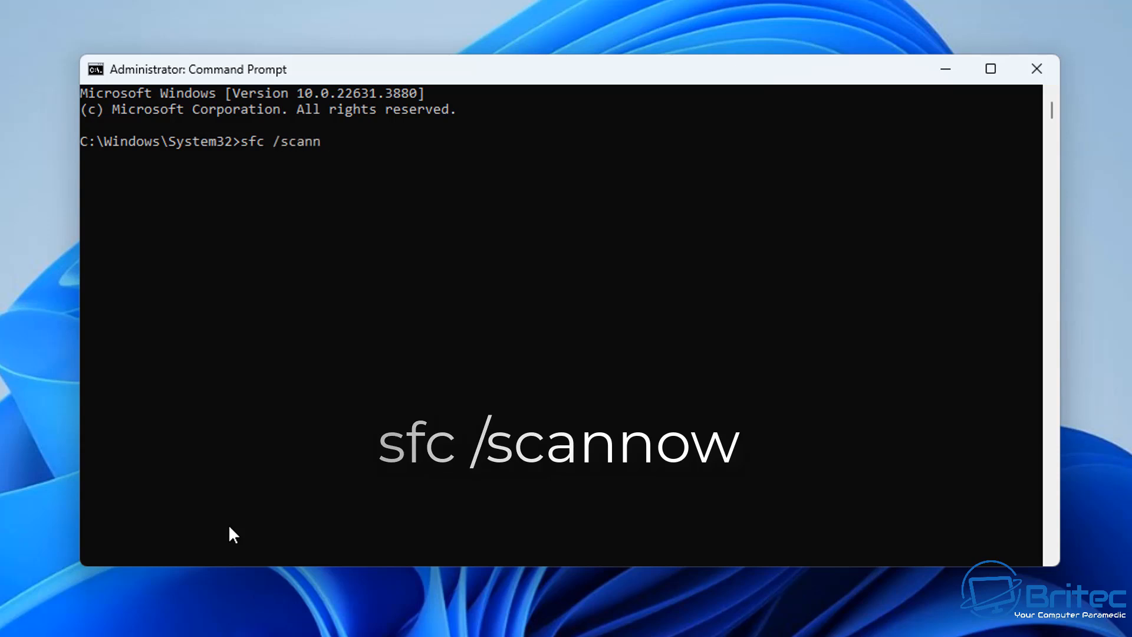
{"action": "key", "text": "Enter"}
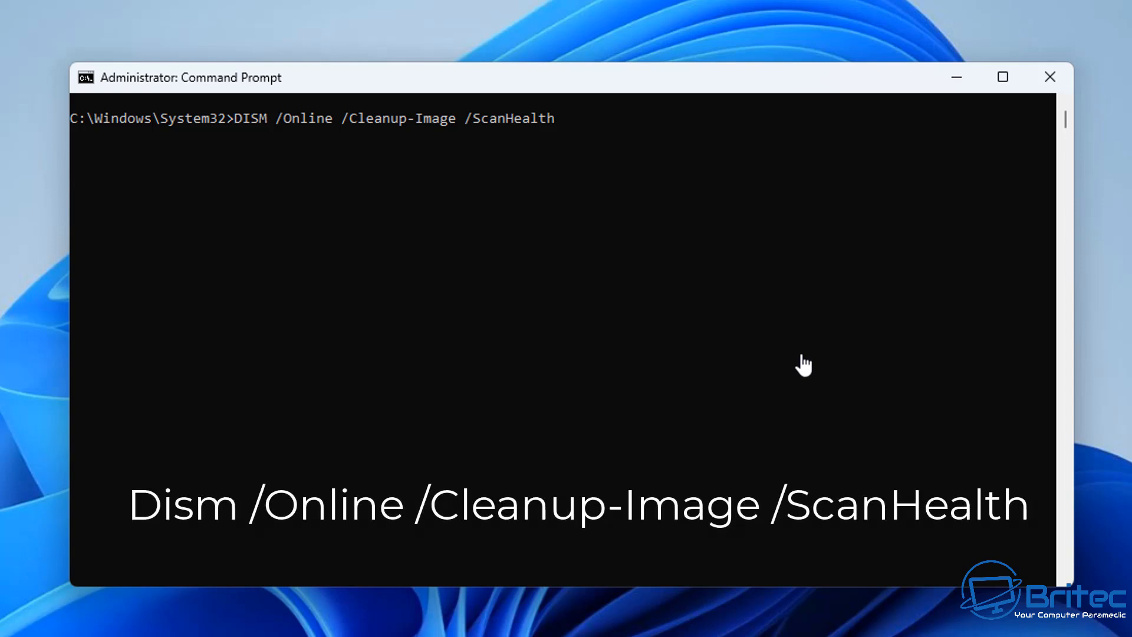
Run DISM /Online /Cleanup-Image /ScanHealth and let it reach 100%
{"action": "key", "text": "Enter"}
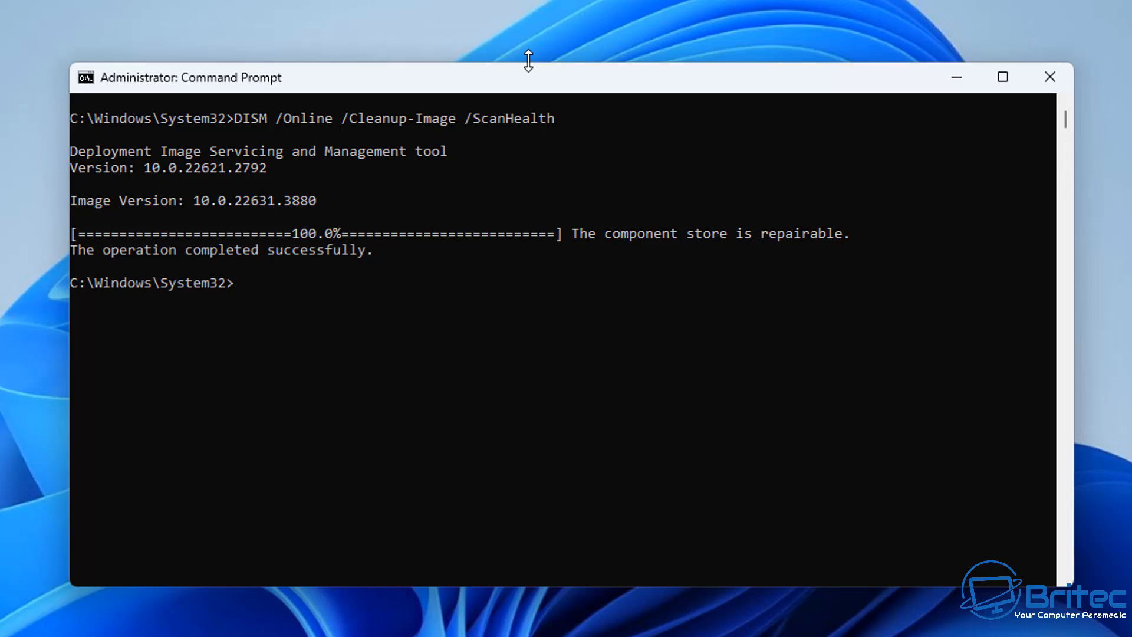
{"action": "mouse_move", "coordinate": [244, 500]}
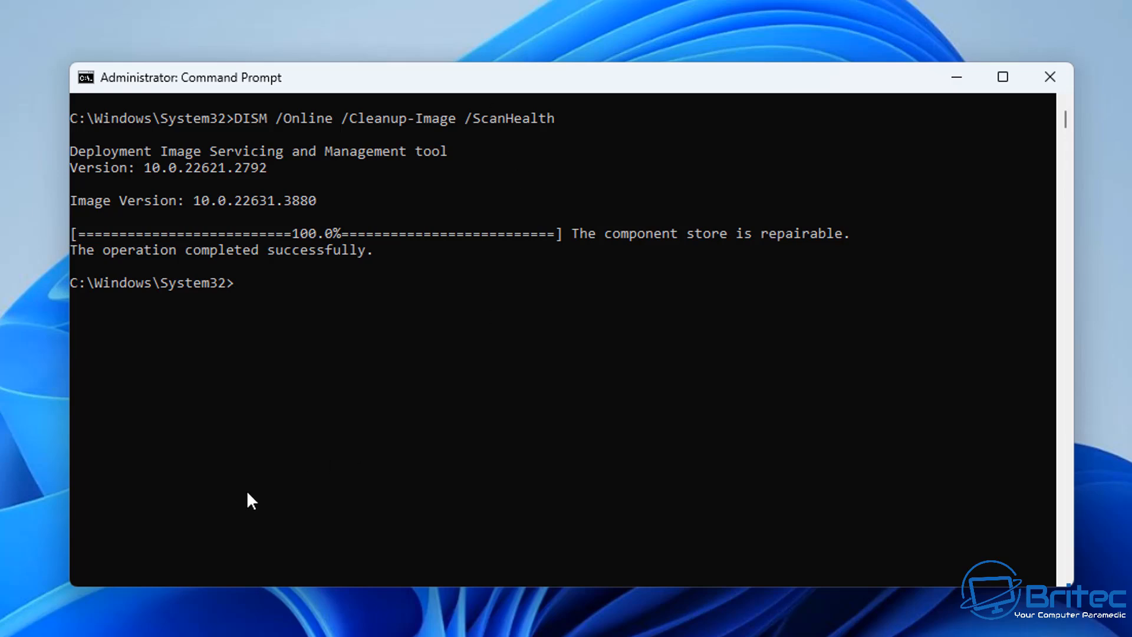
Run Dism /Online /Cleanup-Image /RestoreHealth until it completes successfully
{"action": "type", "text": "Dism /Online /Cleanup-Image /RestoreHealth"}
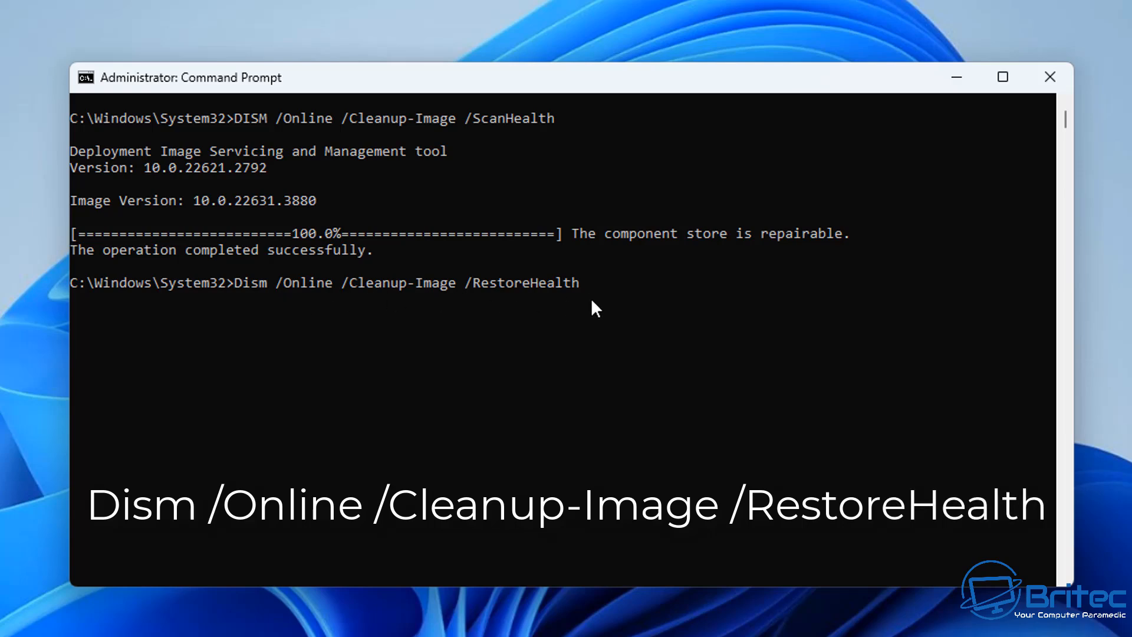
{"action": "mouse_move", "coordinate": [815, 617]}
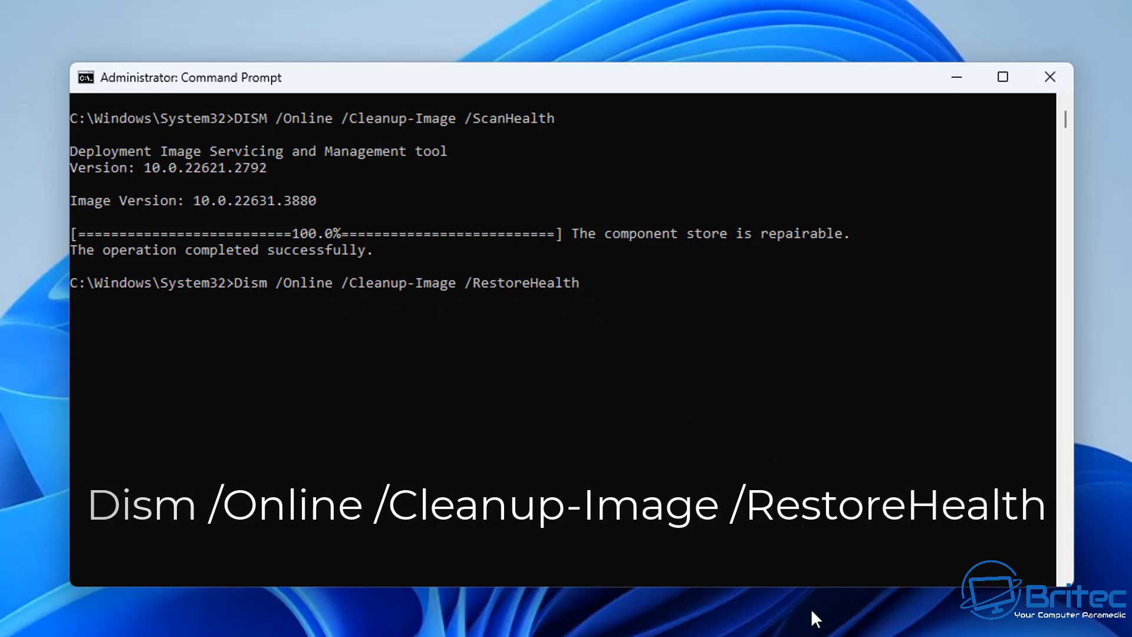
{"action": "key", "text": "Enter"}
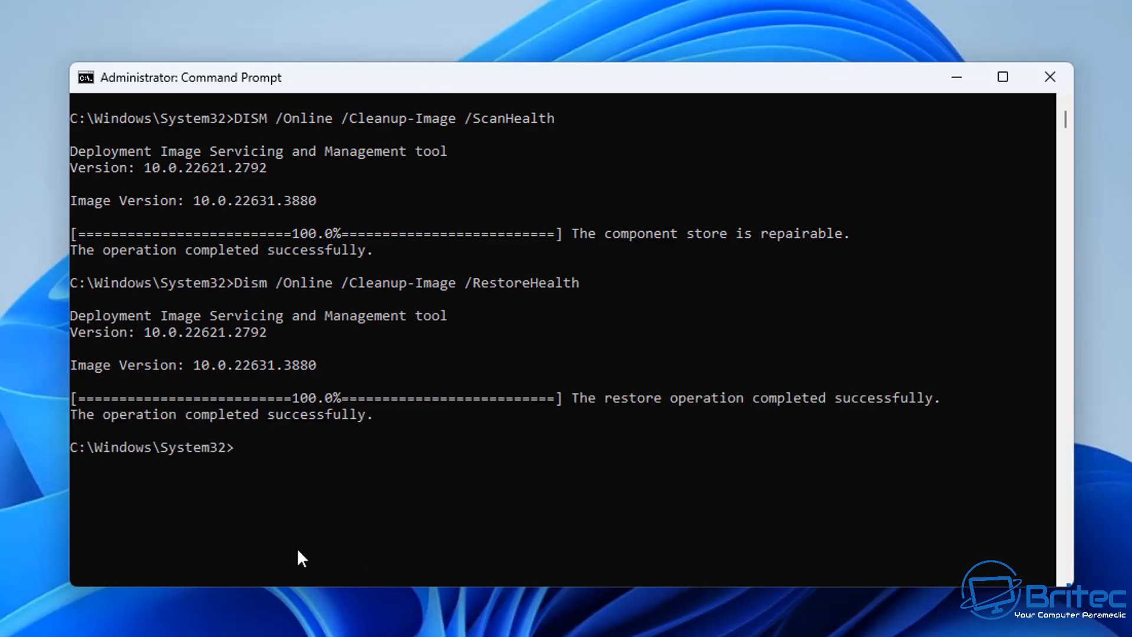
{"action": "mouse_move", "coordinate": [288, 595]}
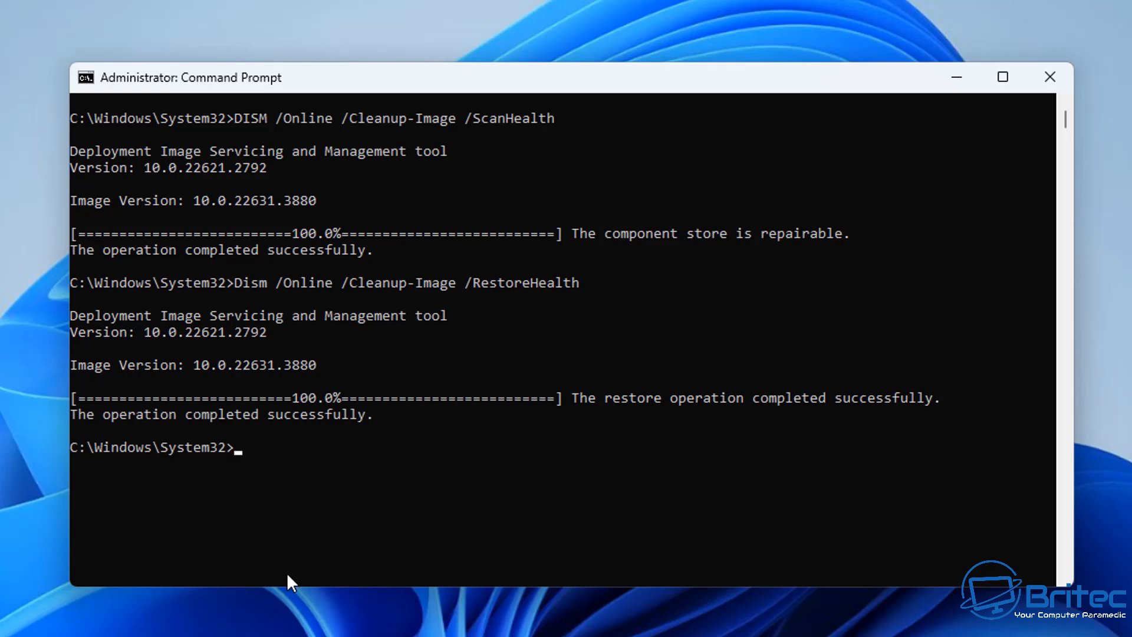
{"action": "mouse_move", "coordinate": [1050, 77]}
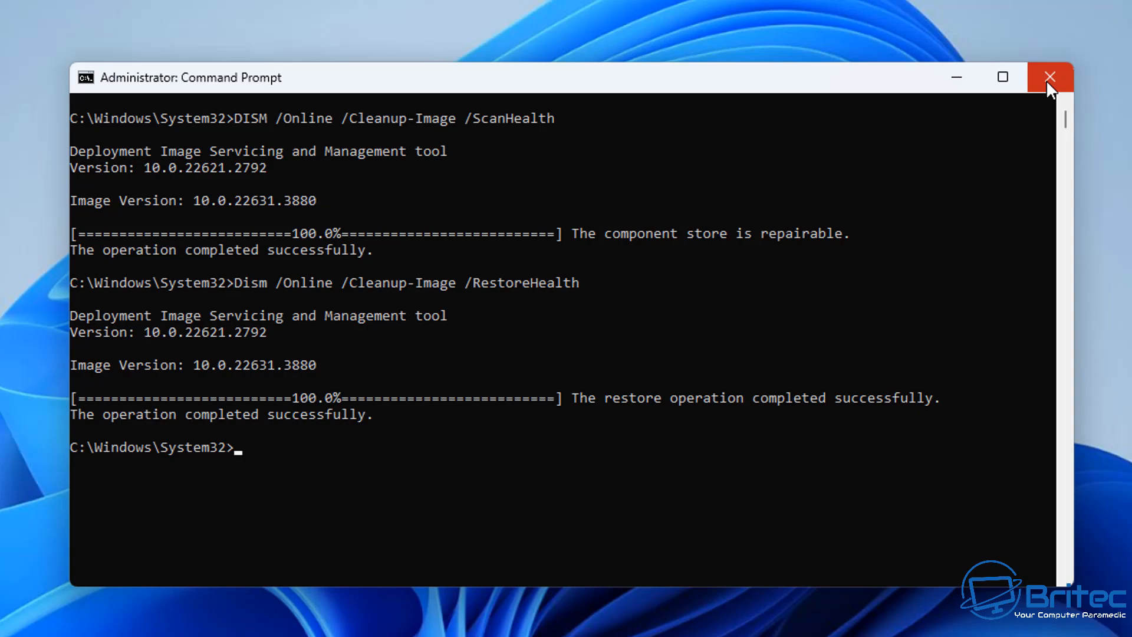
{"action": "mouse_move", "coordinate": [1050, 88]}
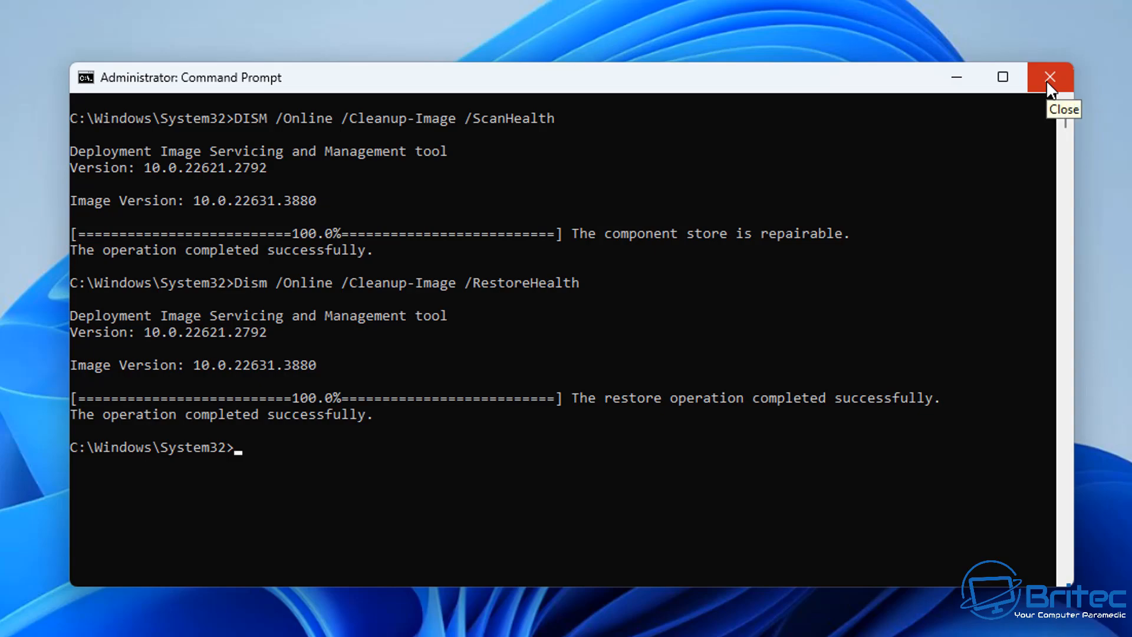
Close Command Prompt and open the Start menu to search for system restore
{"action": "left_click", "coordinate": [1049, 76]}
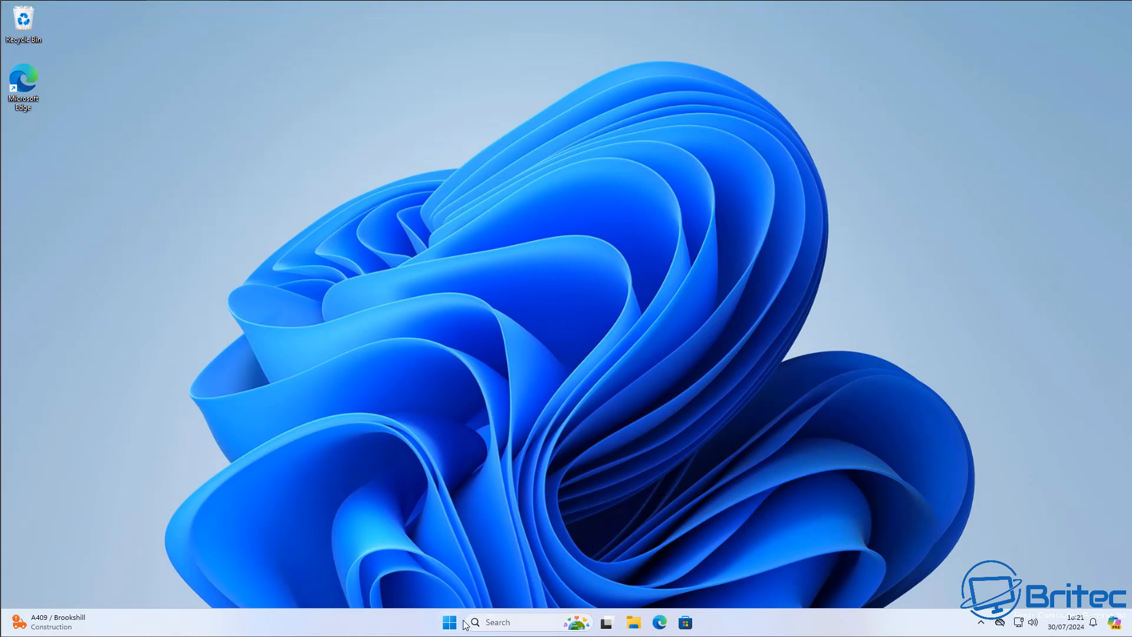
{"action": "left_click", "coordinate": [448, 622]}
{"action": "type", "text": "system"}
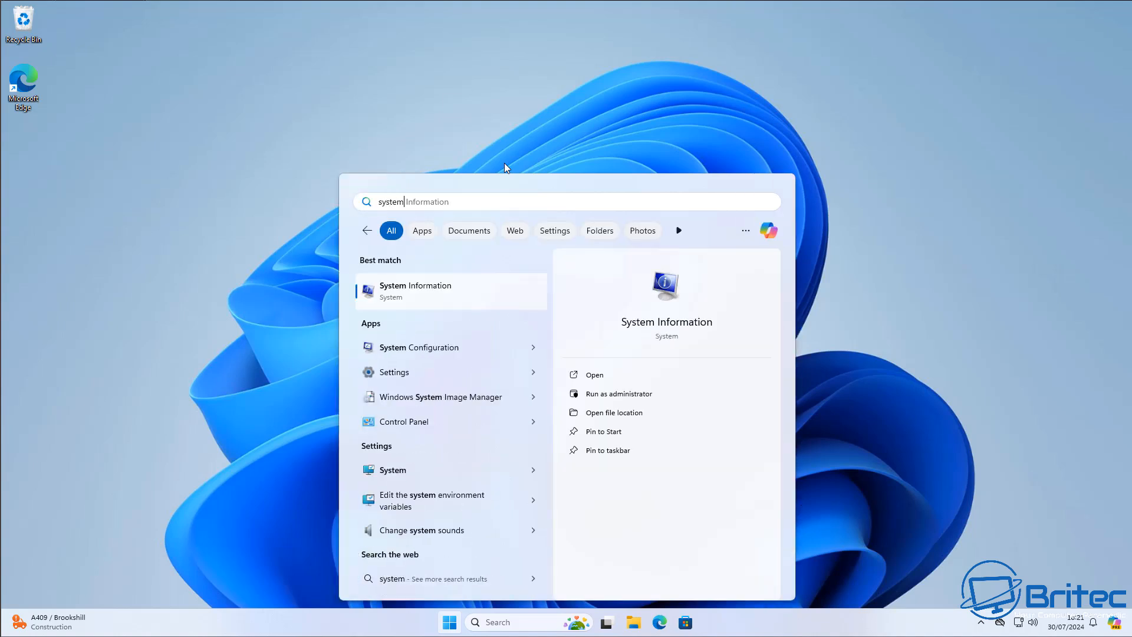
{"action": "mouse_move", "coordinate": [406, 394]}
{"action": "type", "text": " restore"}
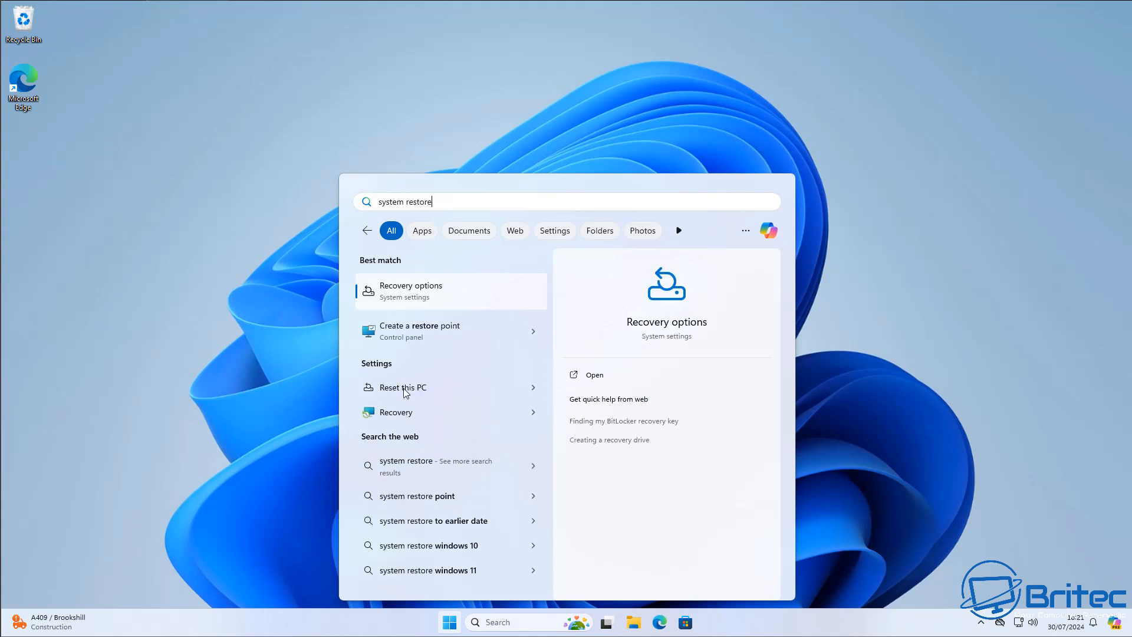
{"action": "mouse_move", "coordinate": [460, 355]}
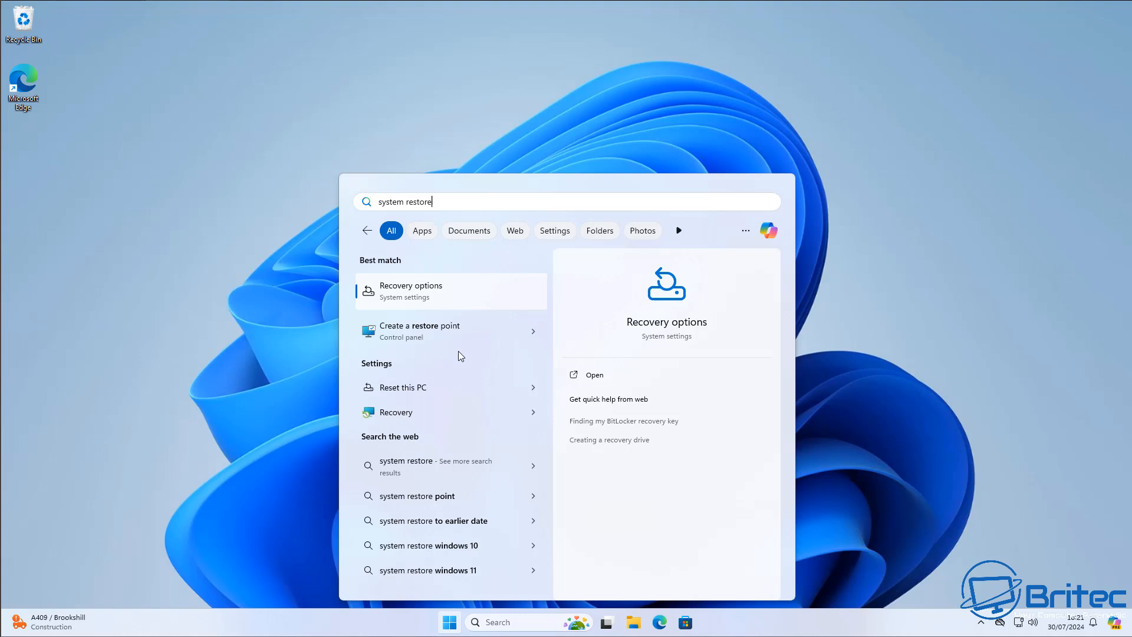
{"action": "mouse_move", "coordinate": [441, 339]}
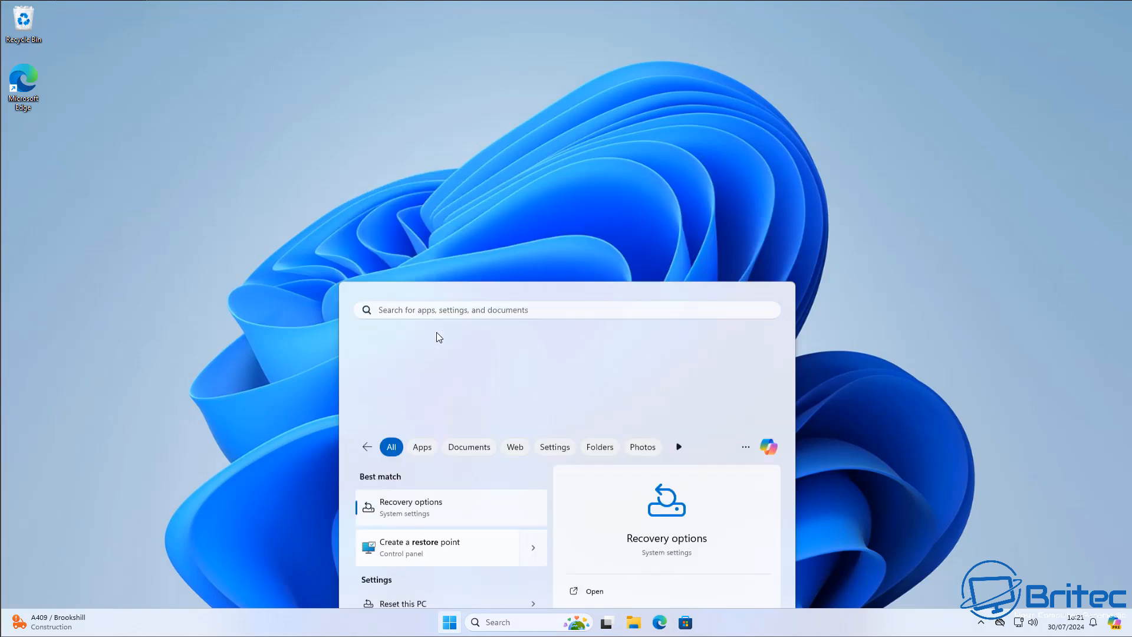
Open Create a restore point, select Local Disk (C:), and start System Restore
{"action": "left_click", "coordinate": [419, 547]}
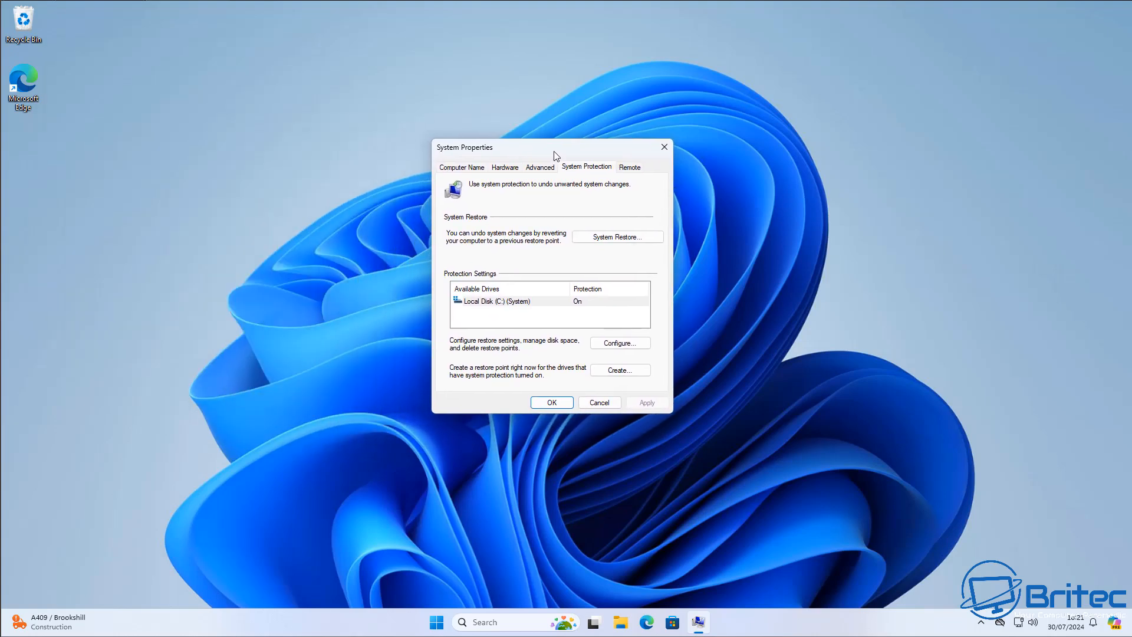
{"action": "left_click", "coordinate": [496, 302]}
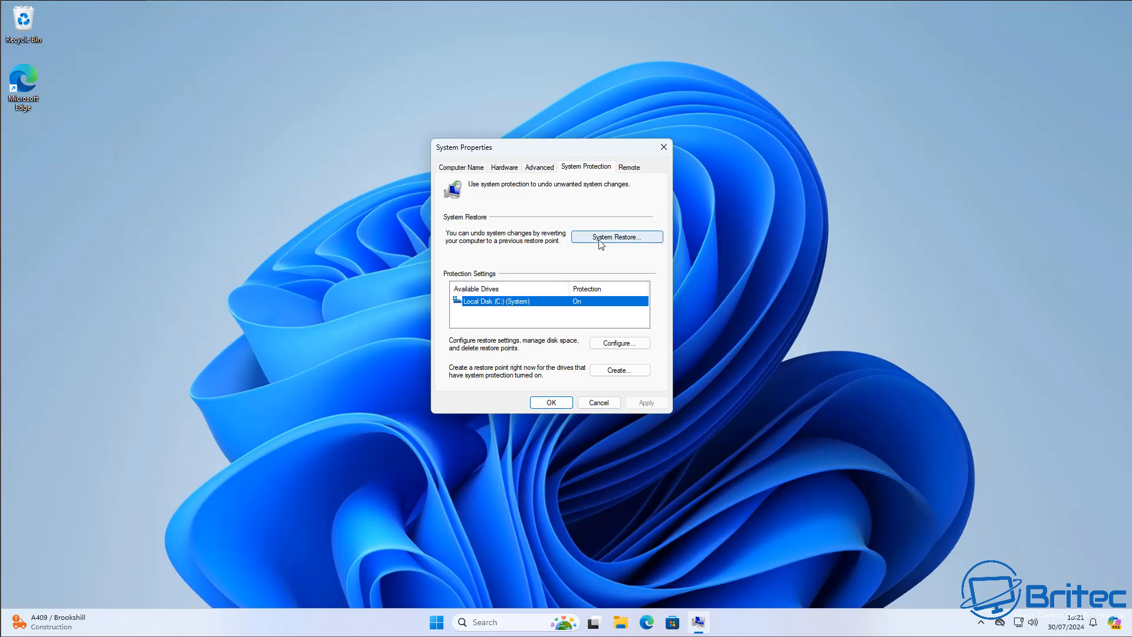
{"action": "left_click", "coordinate": [617, 237]}
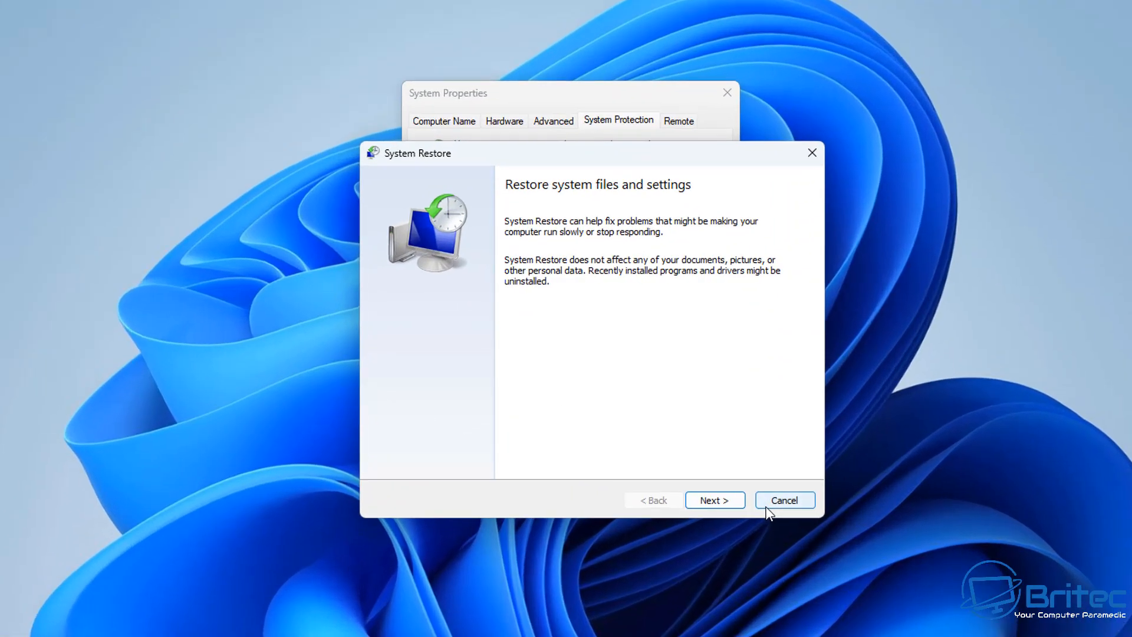
Advance past the intro and select the 30/07/2024 'Before Tweaks' restore point
{"action": "left_click", "coordinate": [714, 500]}
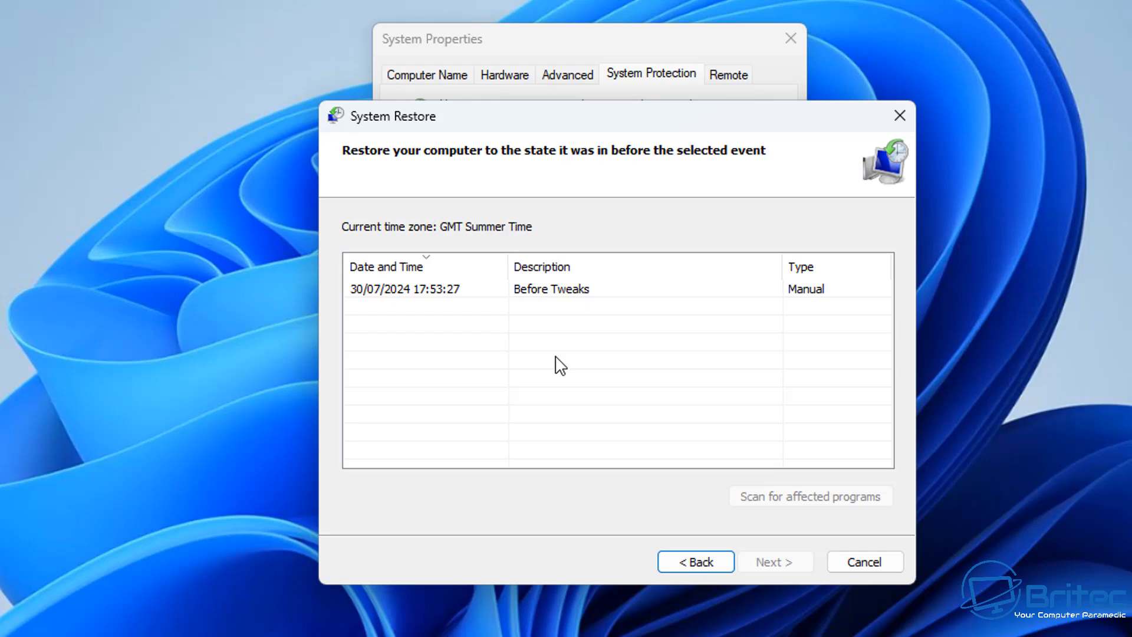
{"action": "left_click", "coordinate": [417, 289]}
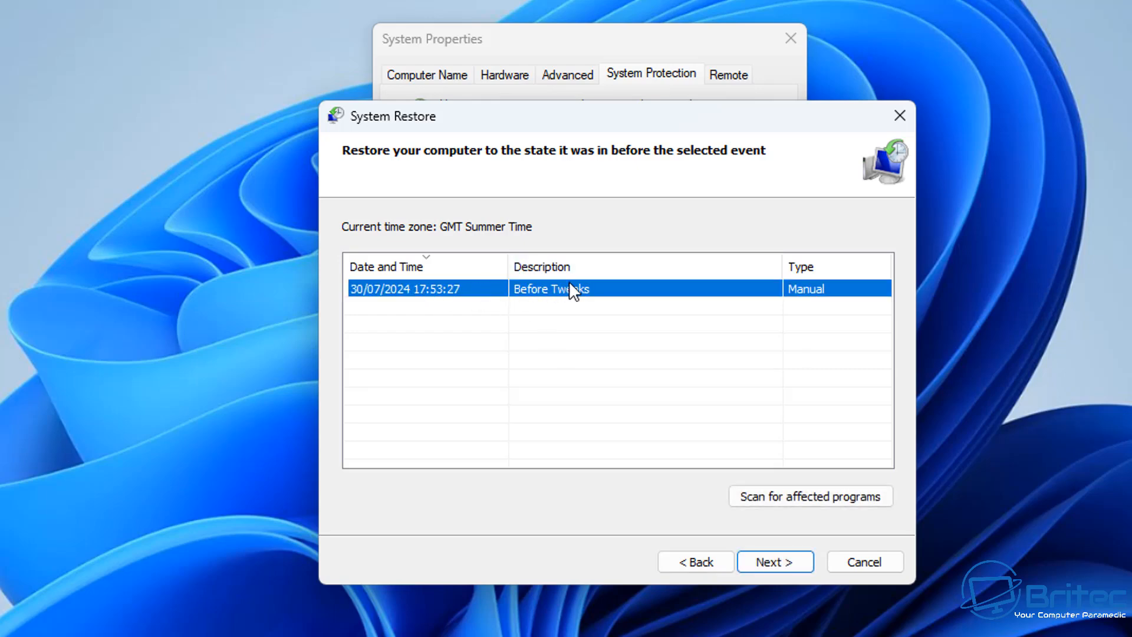
{"action": "mouse_move", "coordinate": [583, 301]}
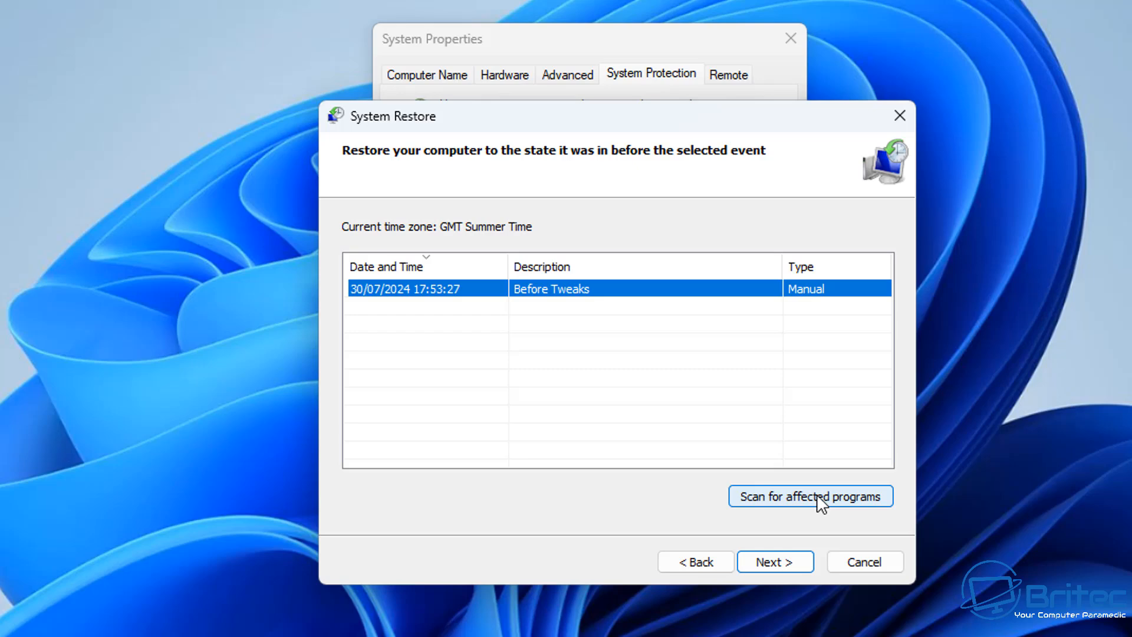
{"action": "mouse_move", "coordinate": [546, 311]}
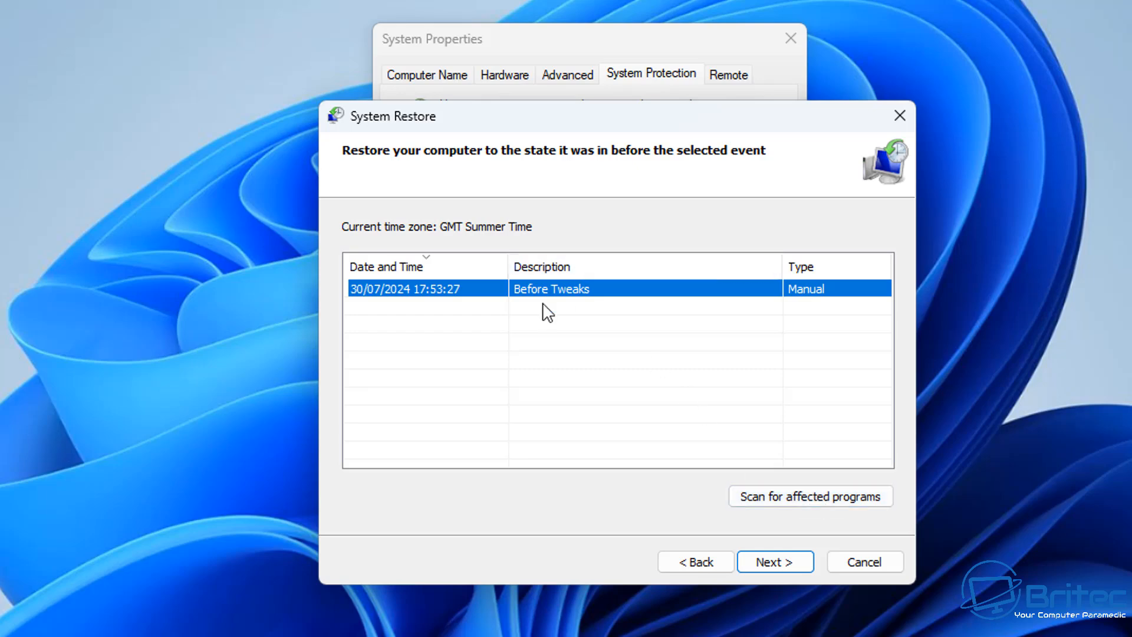
{"action": "mouse_move", "coordinate": [554, 304]}
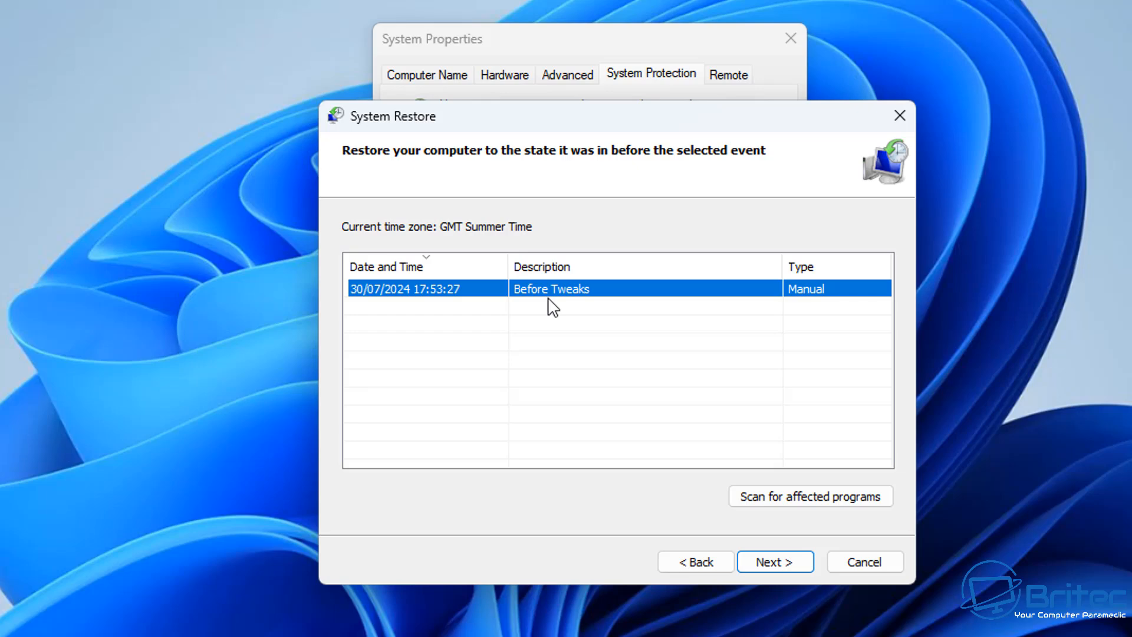
{"action": "mouse_move", "coordinate": [495, 299]}
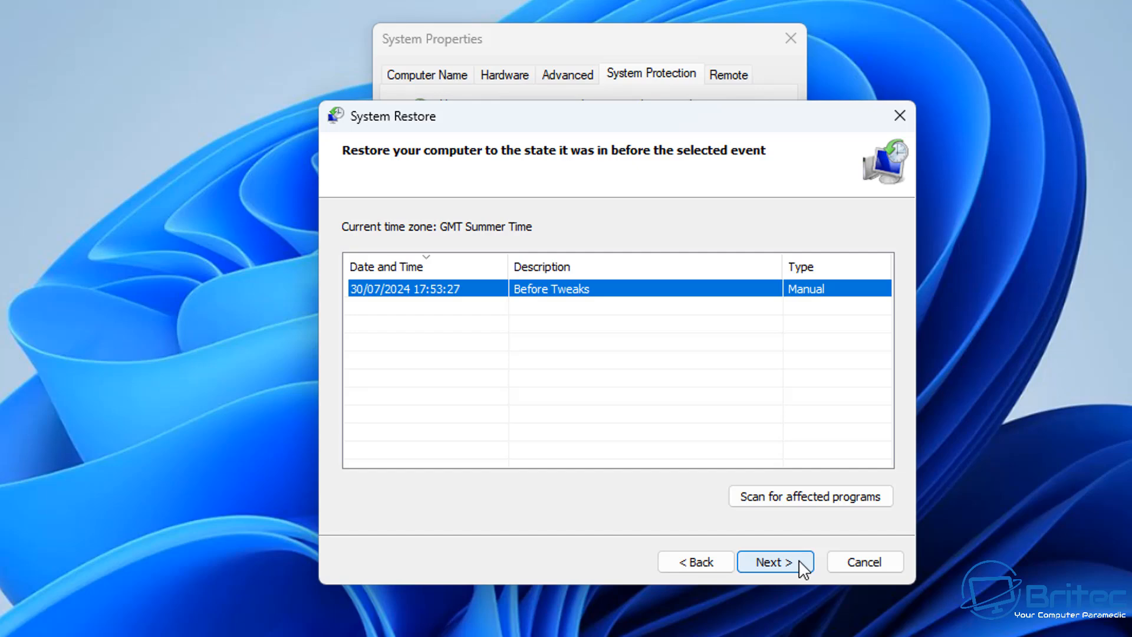
Confirm restoring Local Disk (C:) to 'Before Tweaks' and finish the wizard
{"action": "left_click", "coordinate": [774, 562]}
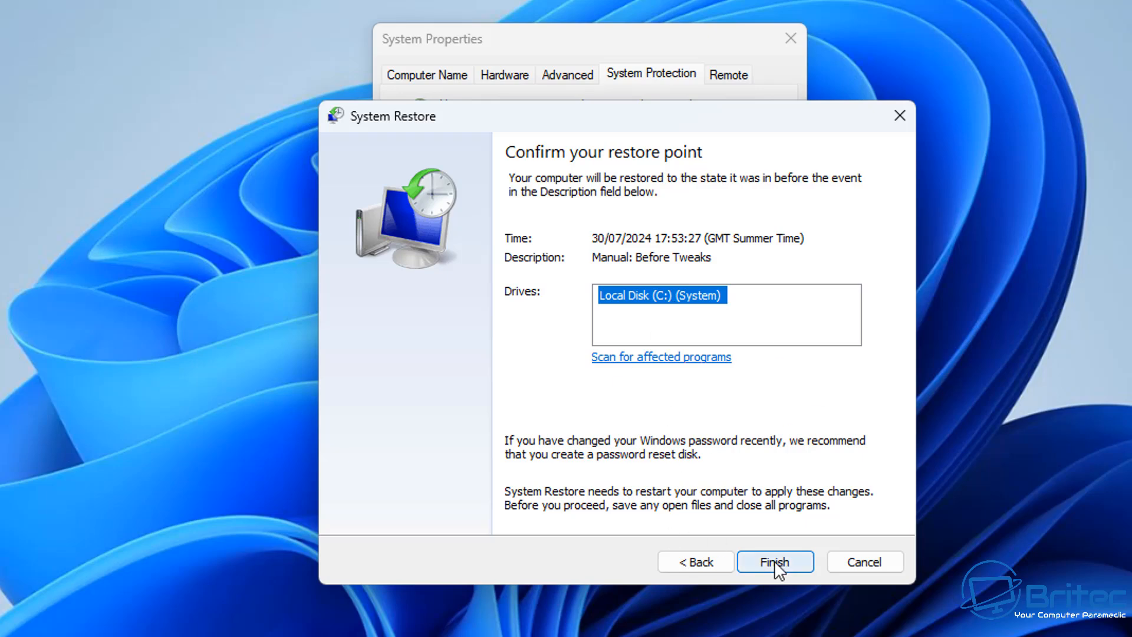
{"action": "mouse_move", "coordinate": [720, 291]}
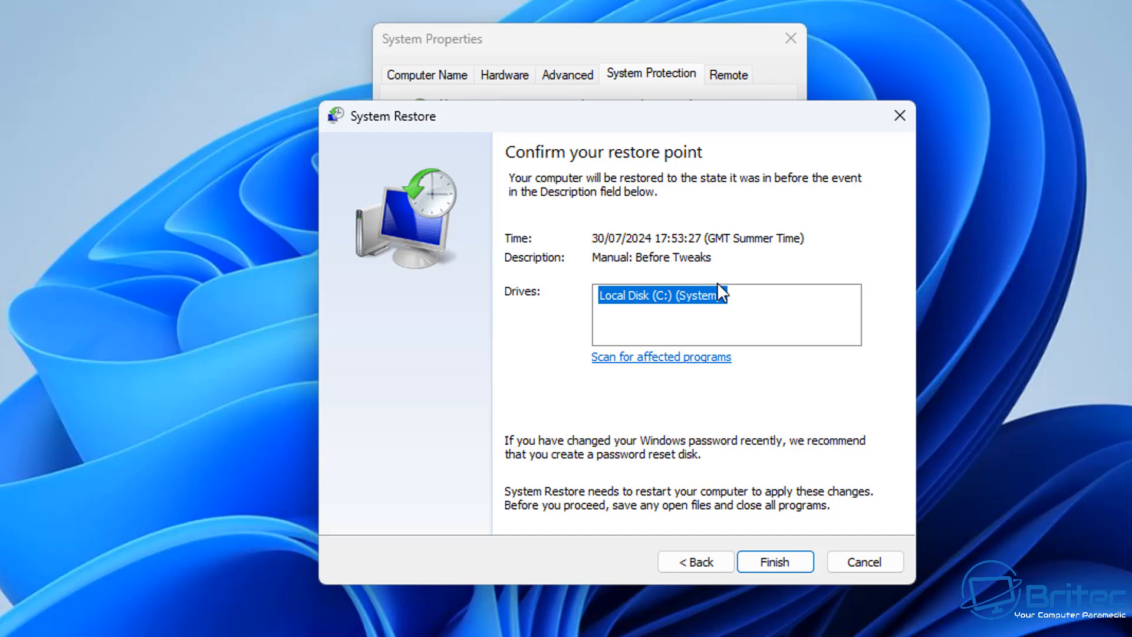
{"action": "mouse_move", "coordinate": [912, 126]}
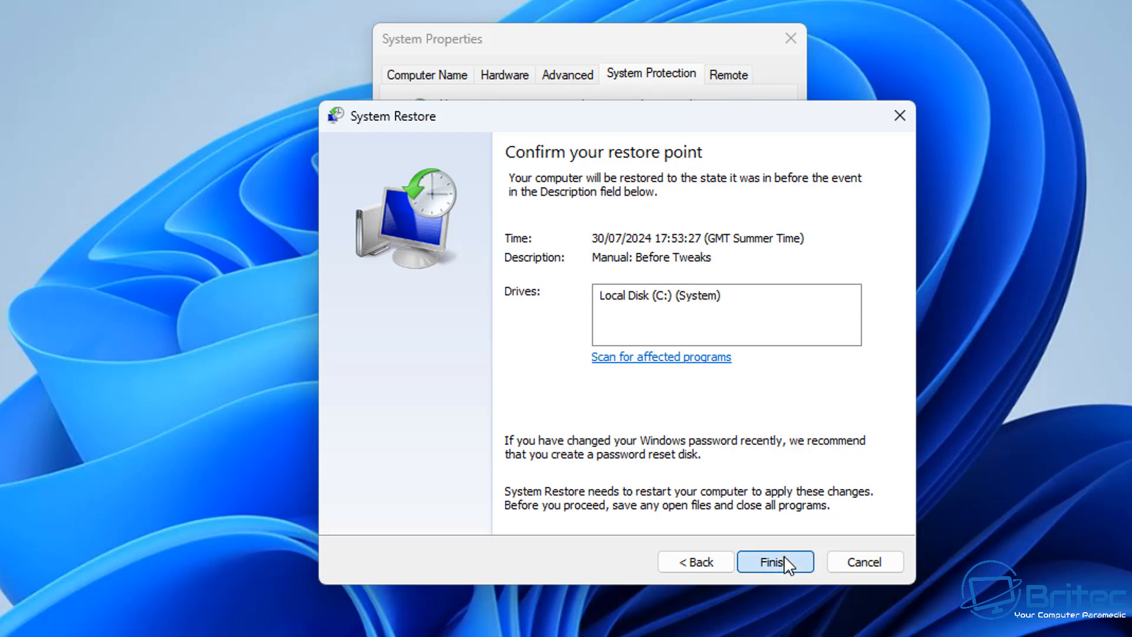
{"action": "left_click", "coordinate": [776, 561]}
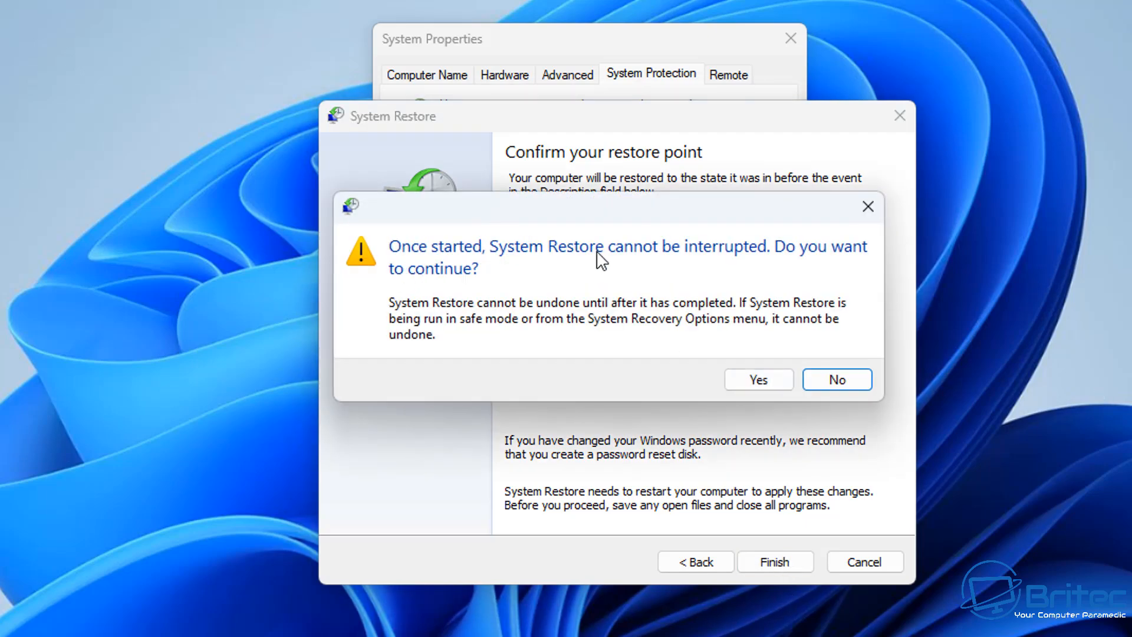
Accept the uninterruptible-restore warning so System Restore begins rolling back
{"action": "left_click", "coordinate": [758, 379]}
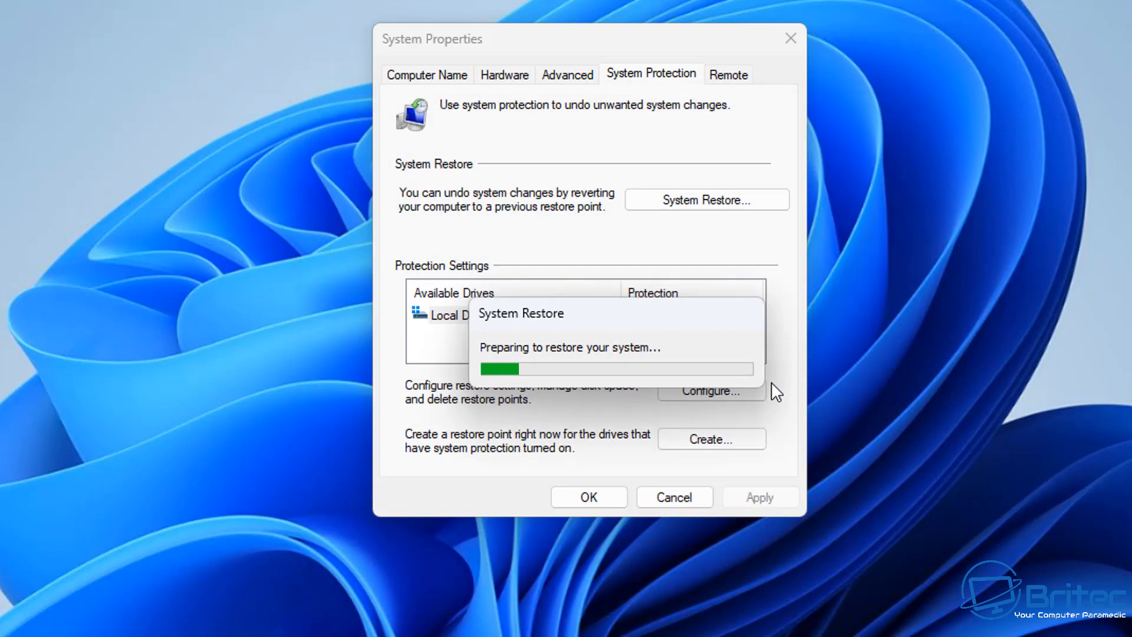
{"action": "mouse_move", "coordinate": [640, 333]}
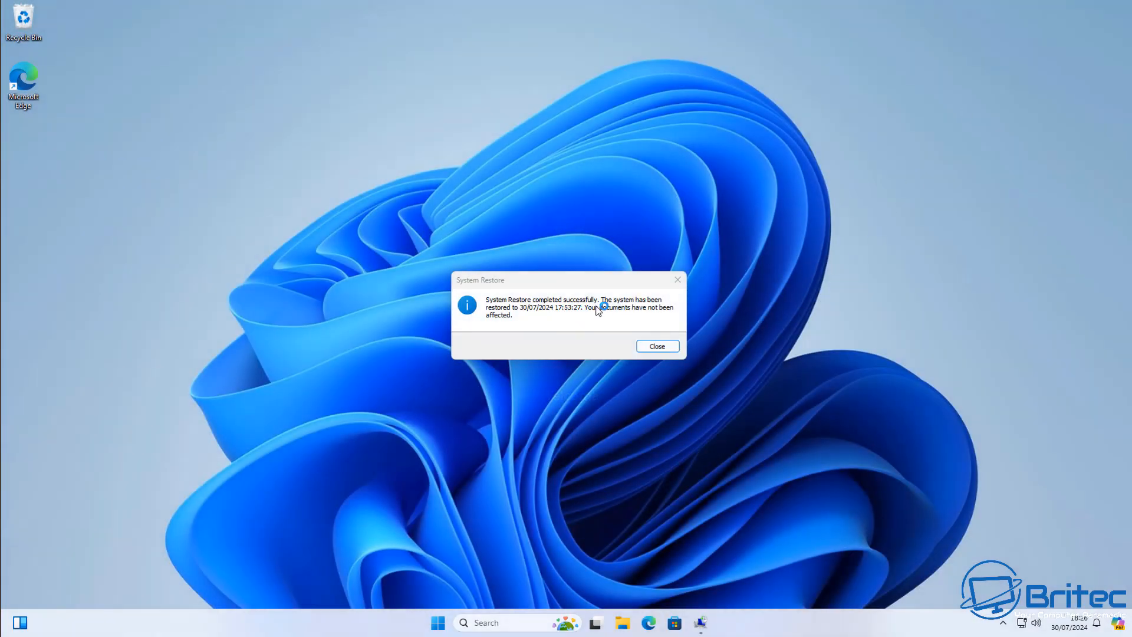
{"action": "mouse_move", "coordinate": [710, 340]}
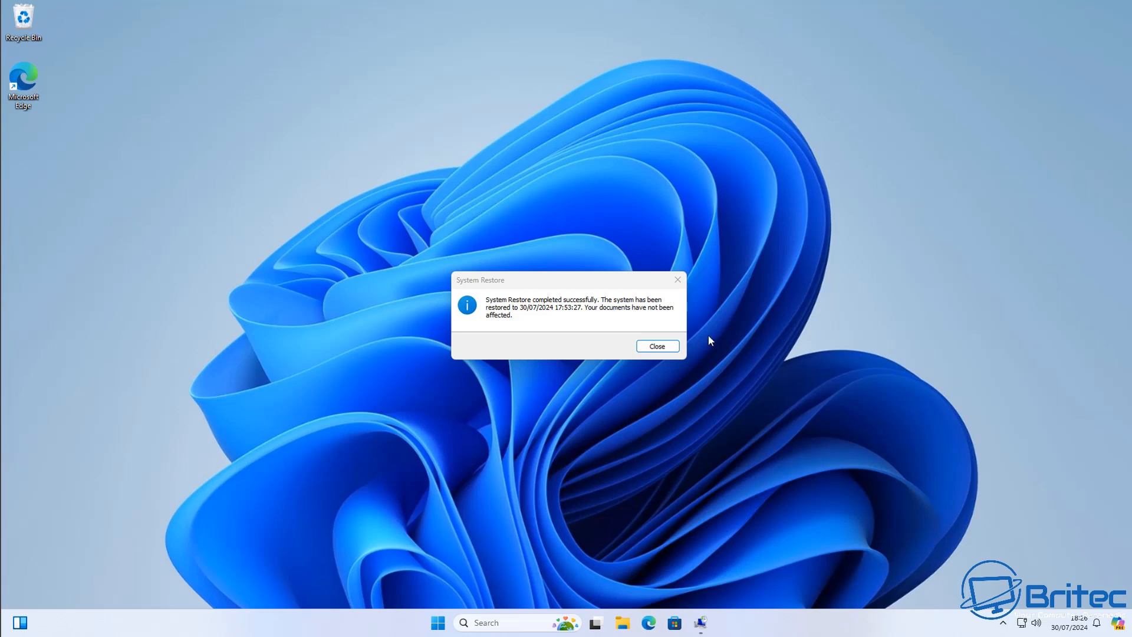
{"action": "mouse_move", "coordinate": [681, 313]}
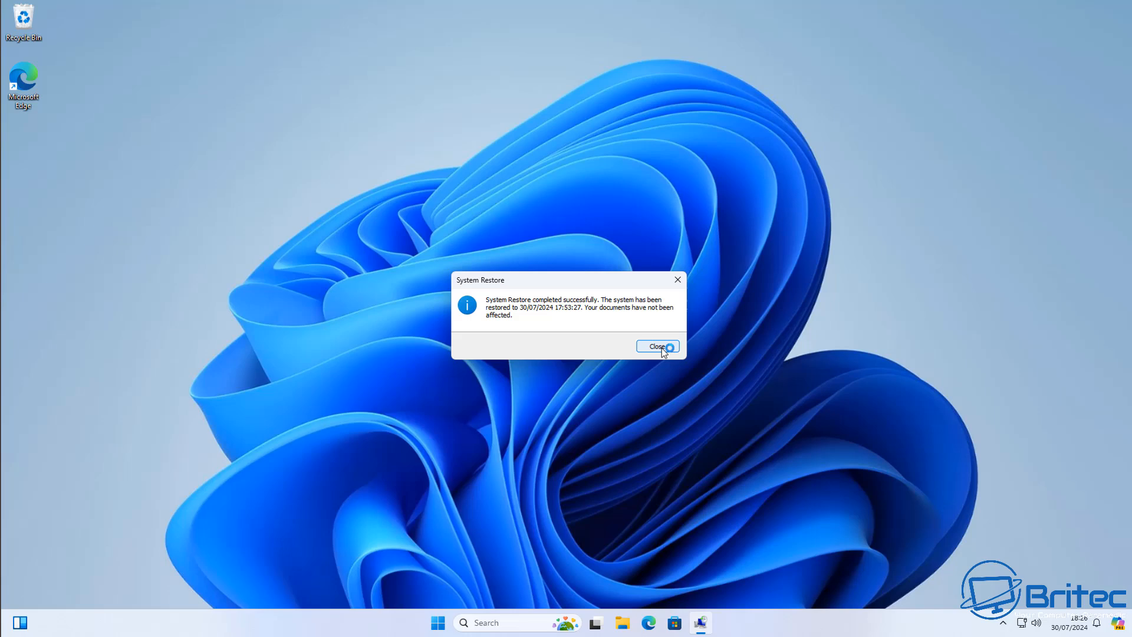
Close the 'System Restore completed successfully' message and open Windows Search
{"action": "left_click", "coordinate": [657, 346]}
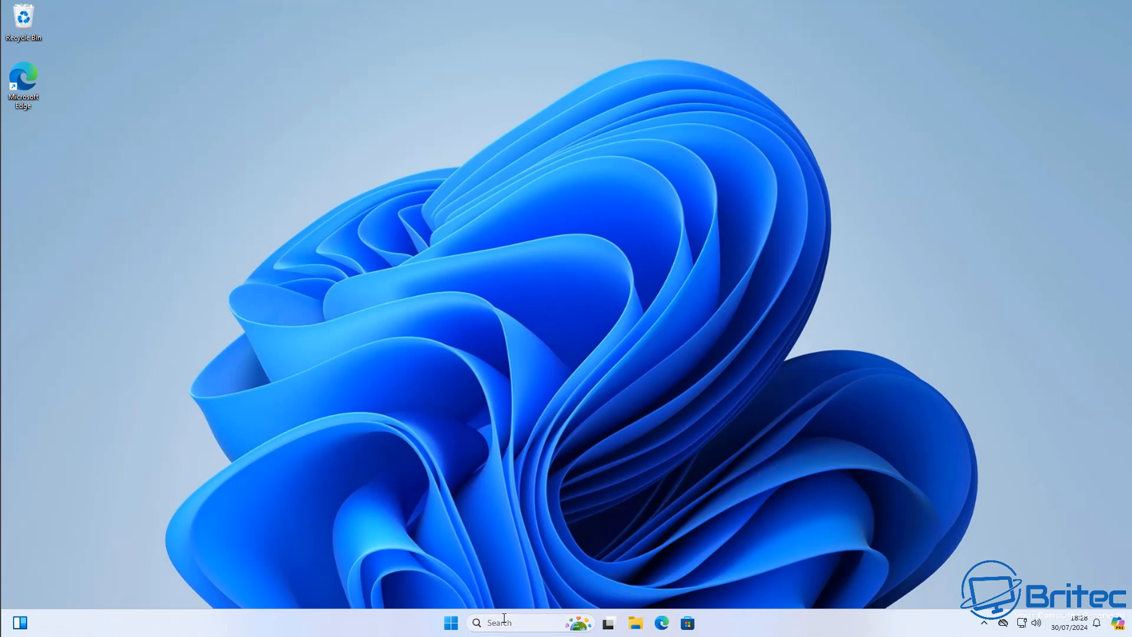
{"action": "left_click", "coordinate": [451, 622]}
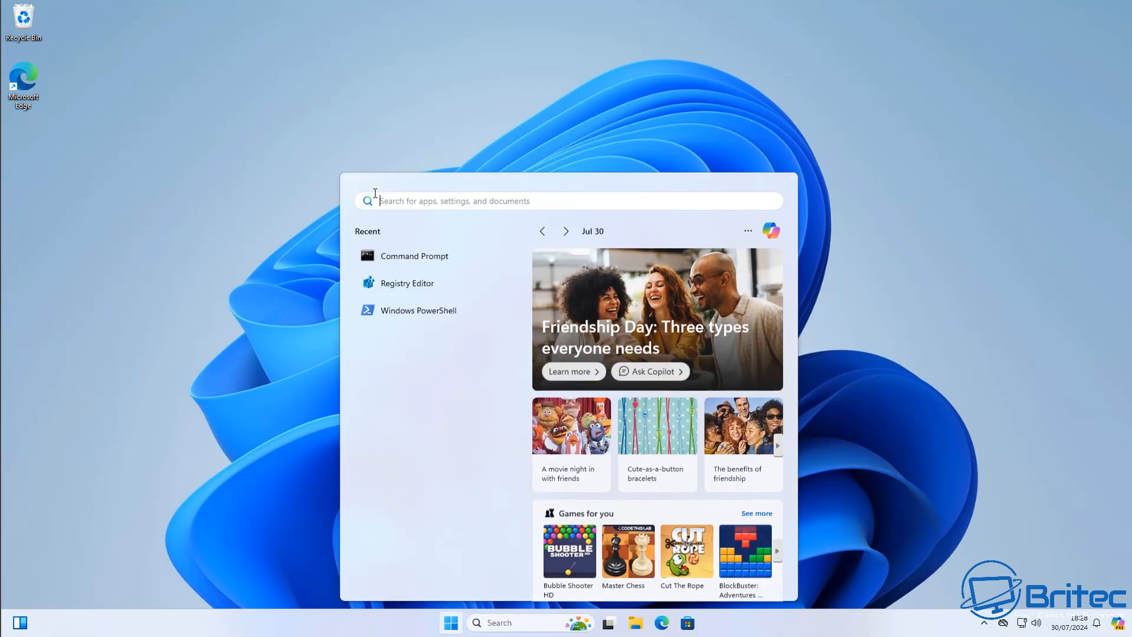
Search for regedit and launch Registry Editor, approving the User Account Control prompt
{"action": "type", "text": "regedit"}
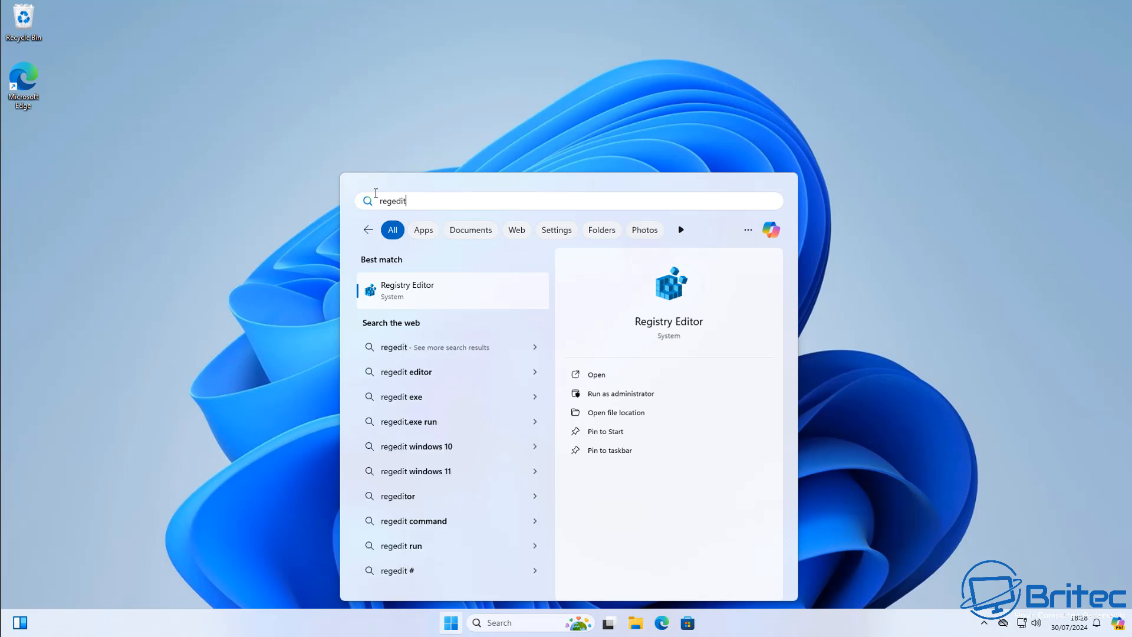
{"action": "mouse_move", "coordinate": [149, 230]}
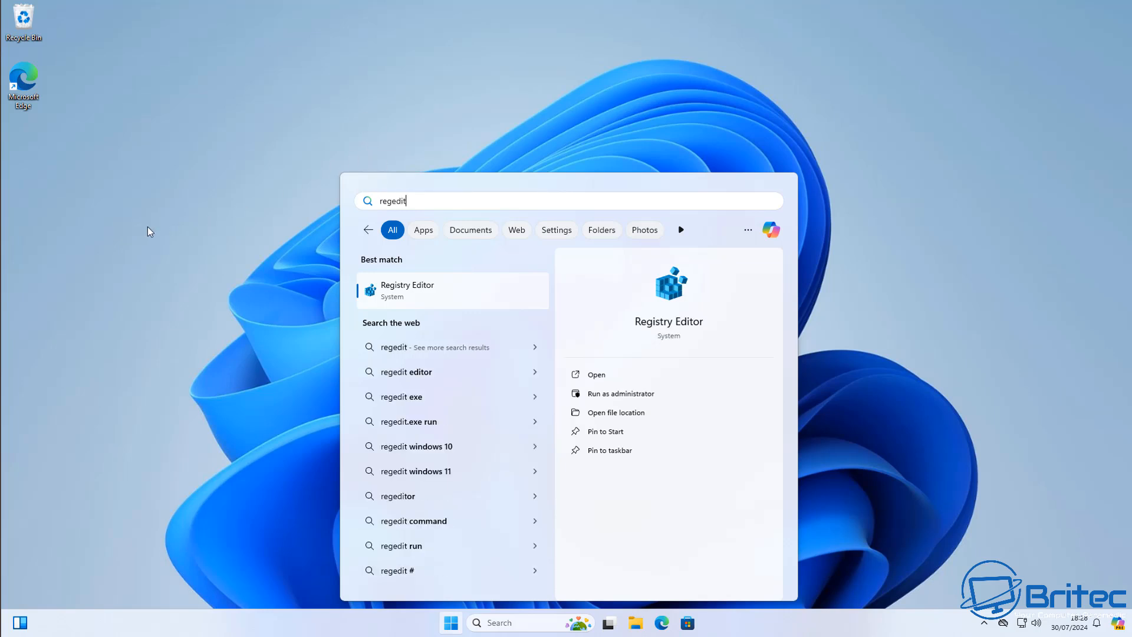
{"action": "left_click", "coordinate": [620, 393]}
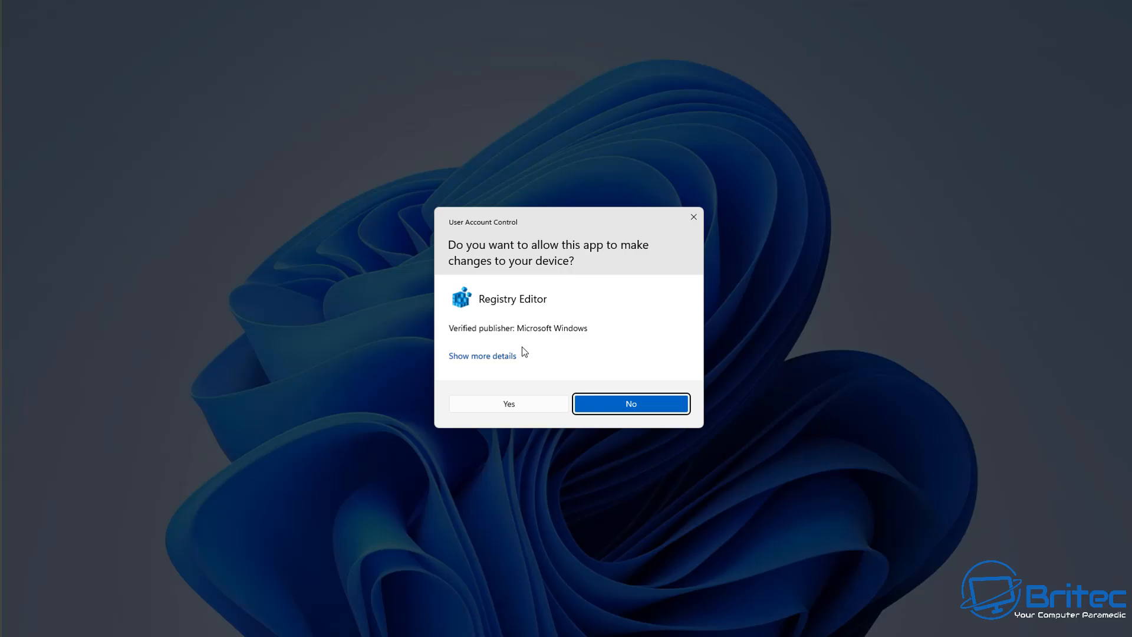
{"action": "left_click", "coordinate": [509, 403]}
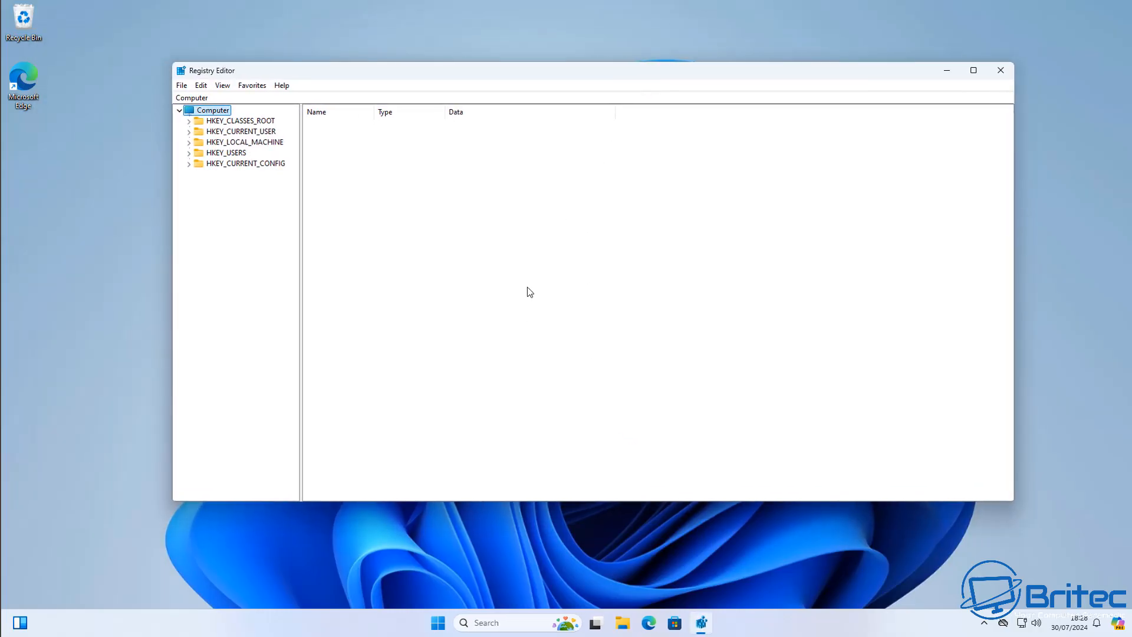
{"action": "mouse_move", "coordinate": [339, 241]}
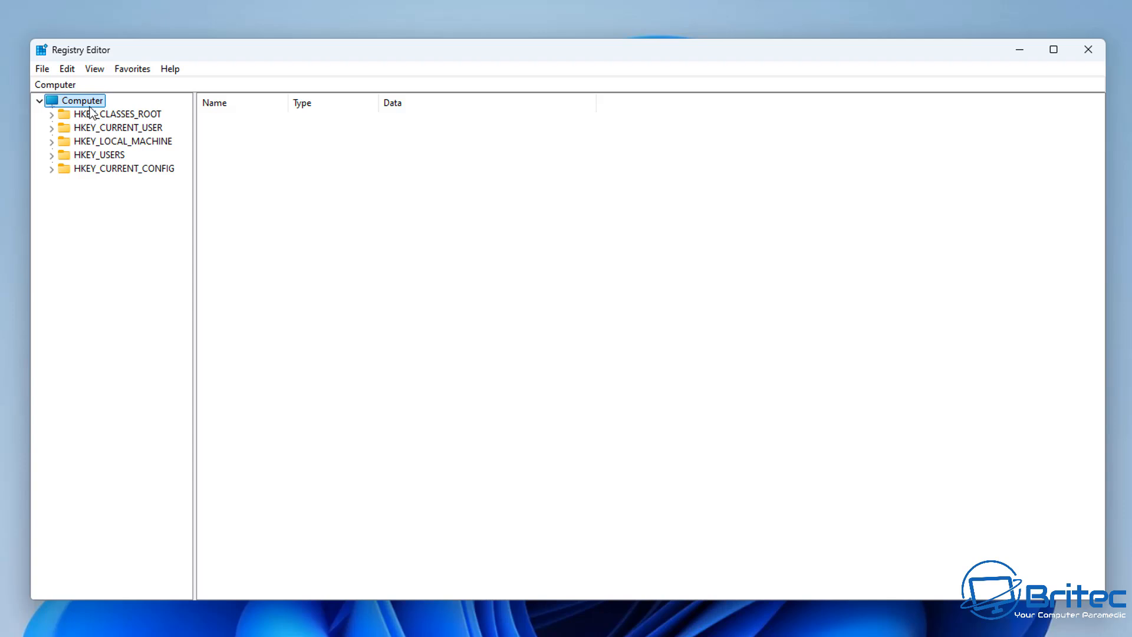
{"action": "mouse_move", "coordinate": [70, 111]}
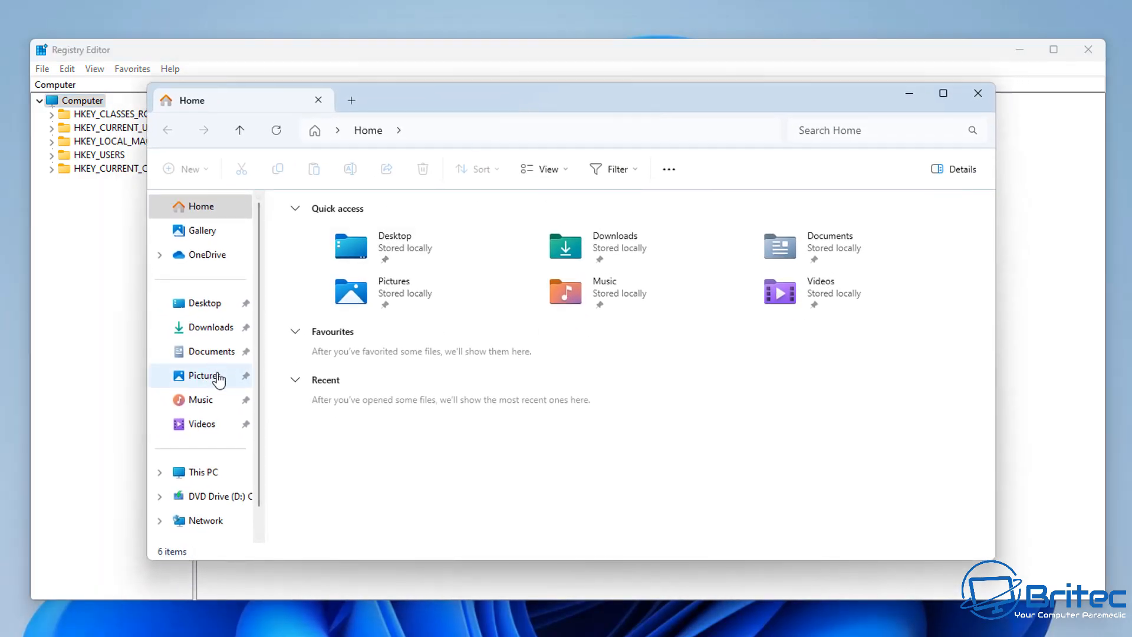
Go to This PC and into Local Disk (C:) to reveal backup30-07-2024.reg
{"action": "left_click", "coordinate": [204, 472]}
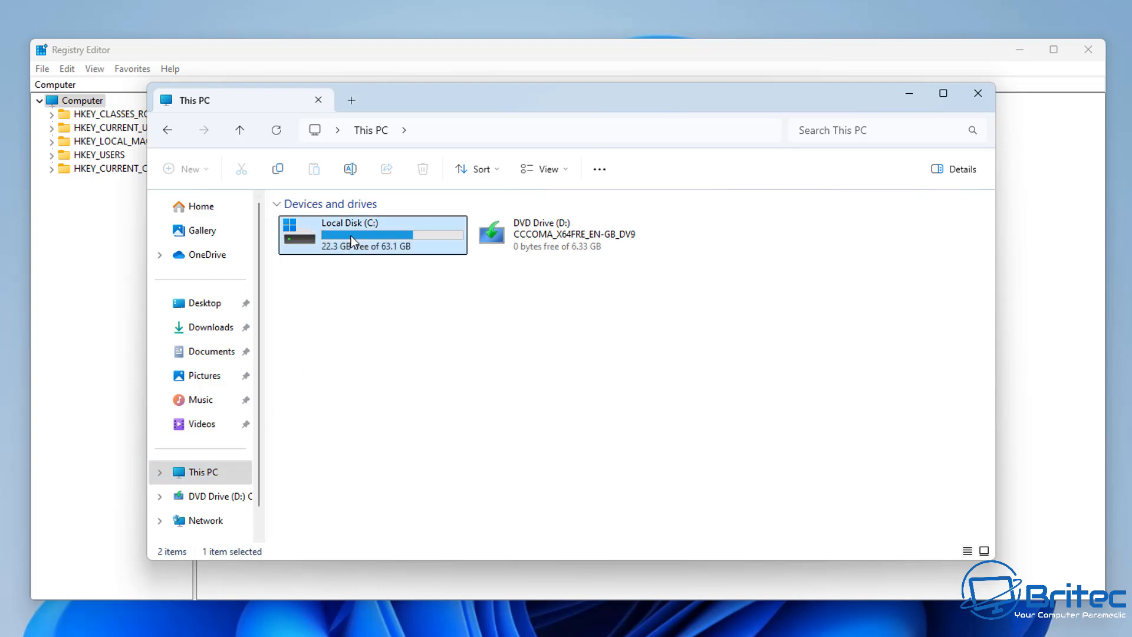
{"action": "double_click", "coordinate": [353, 235]}
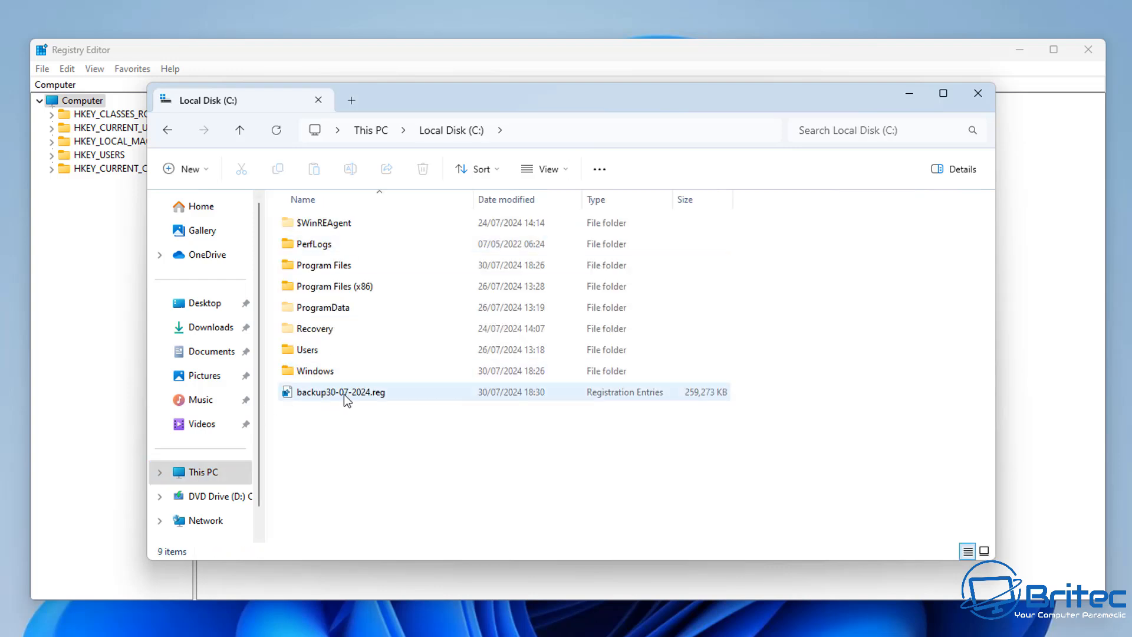
{"action": "mouse_move", "coordinate": [346, 401]}
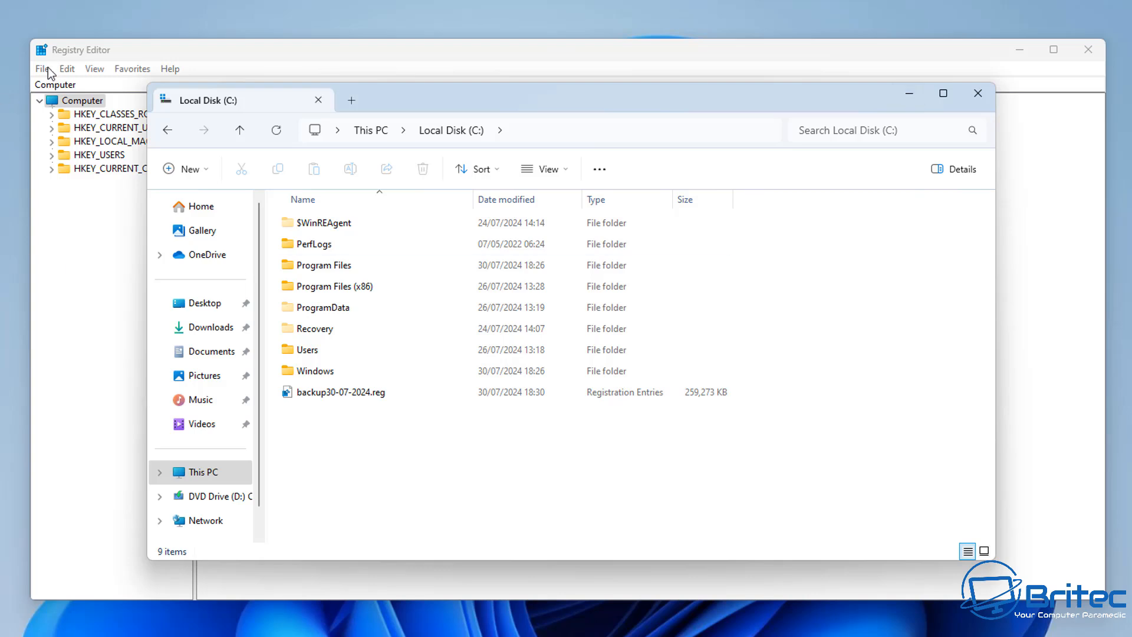
Import backup30-07-2024.reg from Local Disk (C:) through Registry Editor's File > Import
{"action": "left_click", "coordinate": [43, 68]}
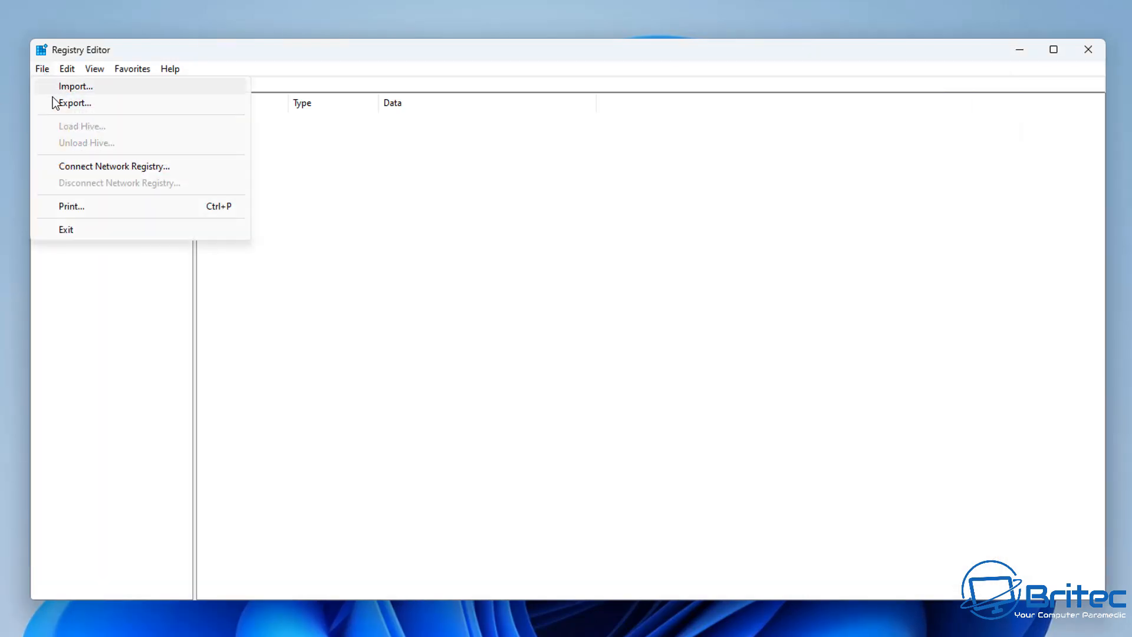
{"action": "mouse_move", "coordinate": [65, 107]}
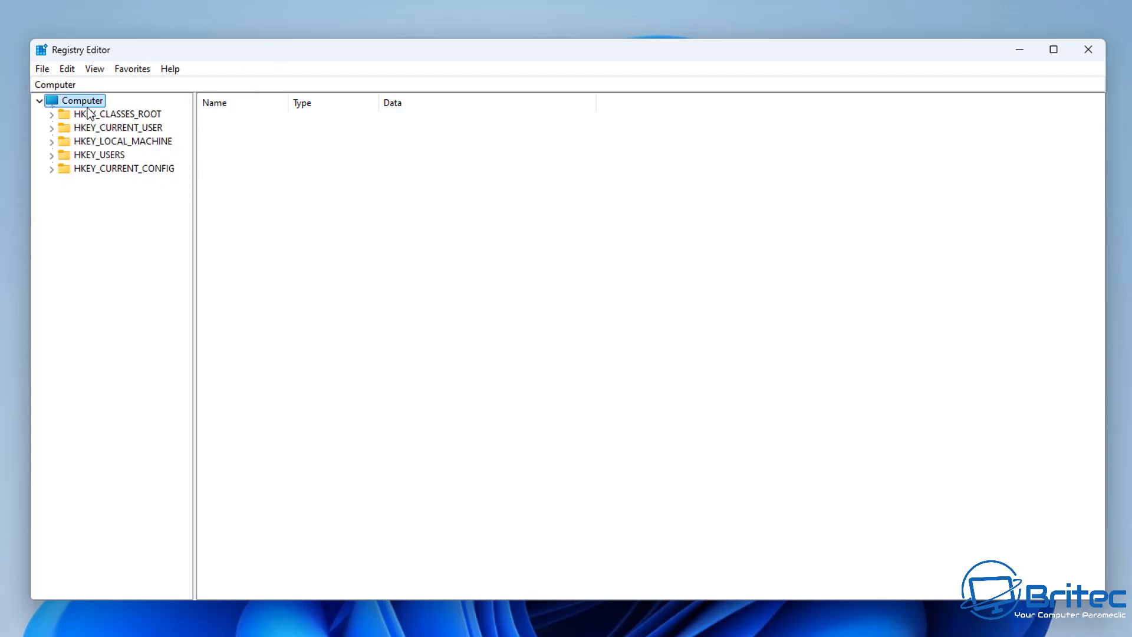
{"action": "left_click", "coordinate": [42, 69]}
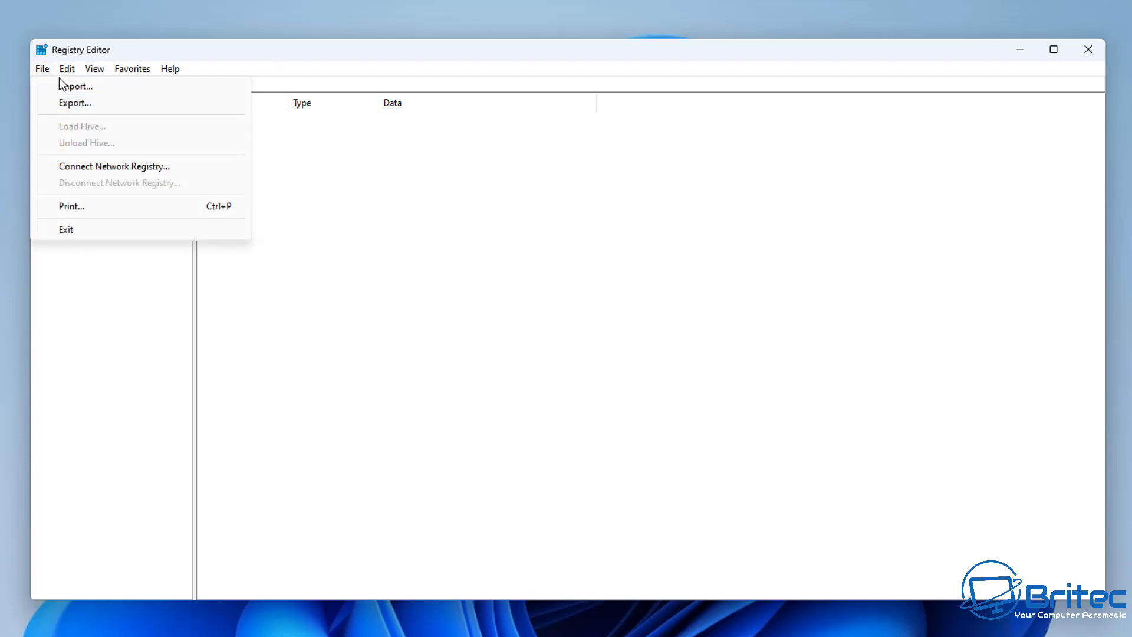
{"action": "left_click", "coordinate": [76, 86]}
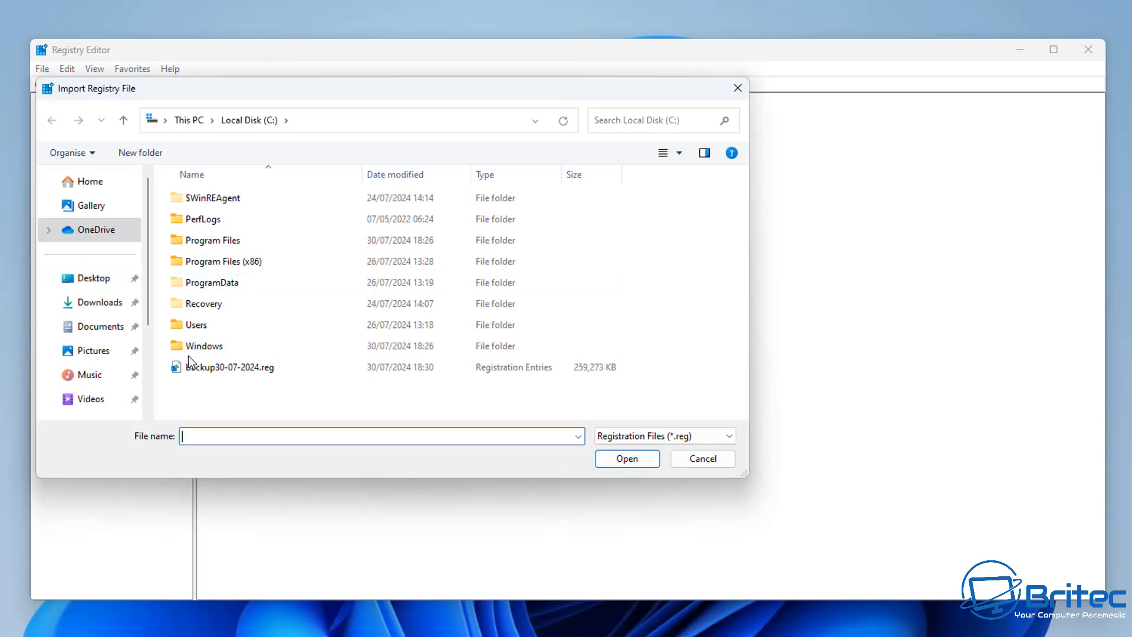
{"action": "left_click", "coordinate": [230, 367]}
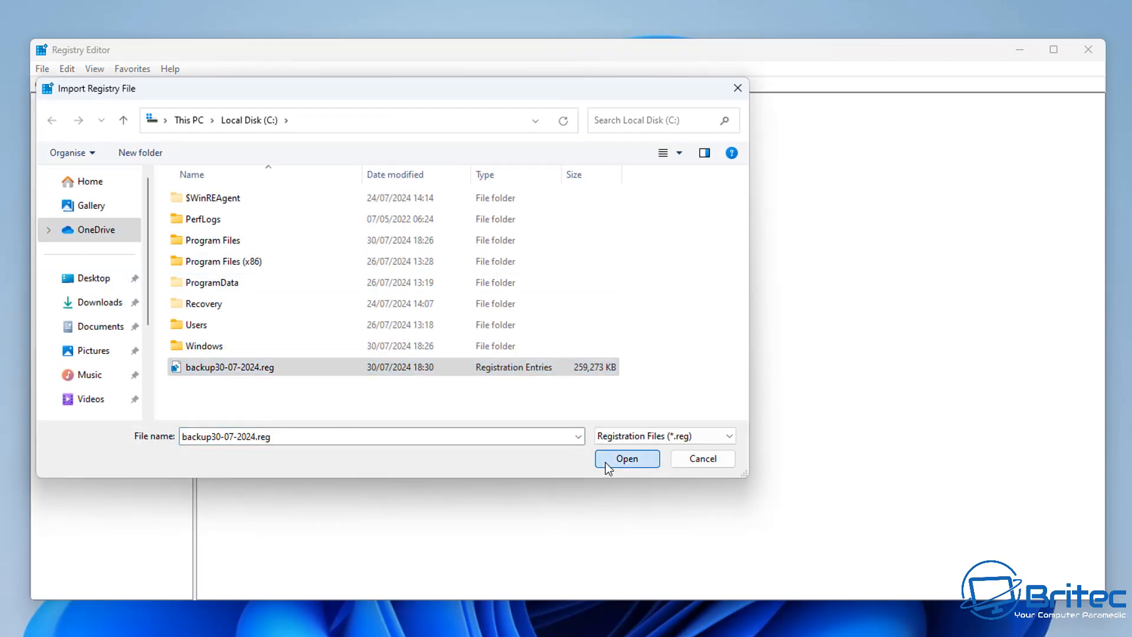
{"action": "left_click", "coordinate": [627, 459]}
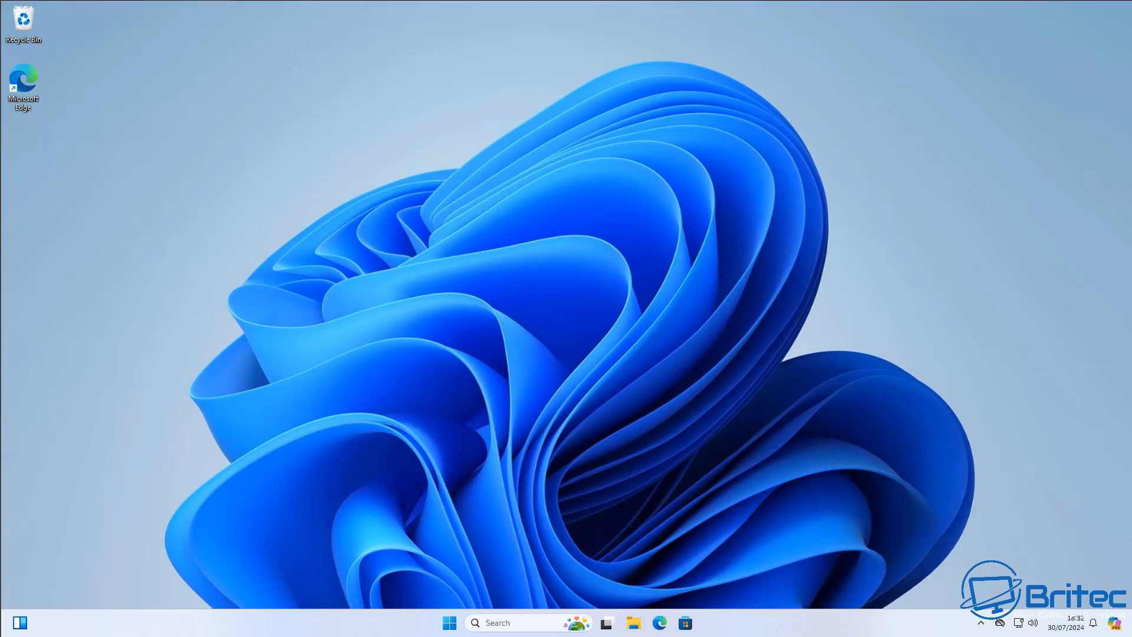
Launch Settings from Start, switch to System, and scroll to the Recovery section
{"action": "left_click", "coordinate": [448, 622]}
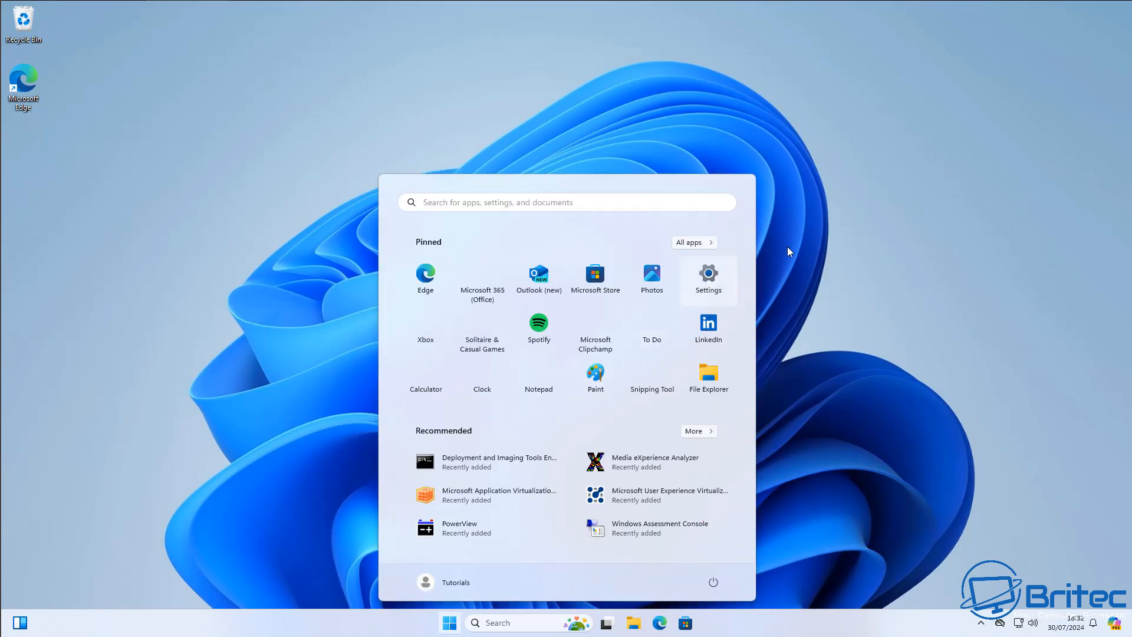
{"action": "left_click", "coordinate": [708, 273]}
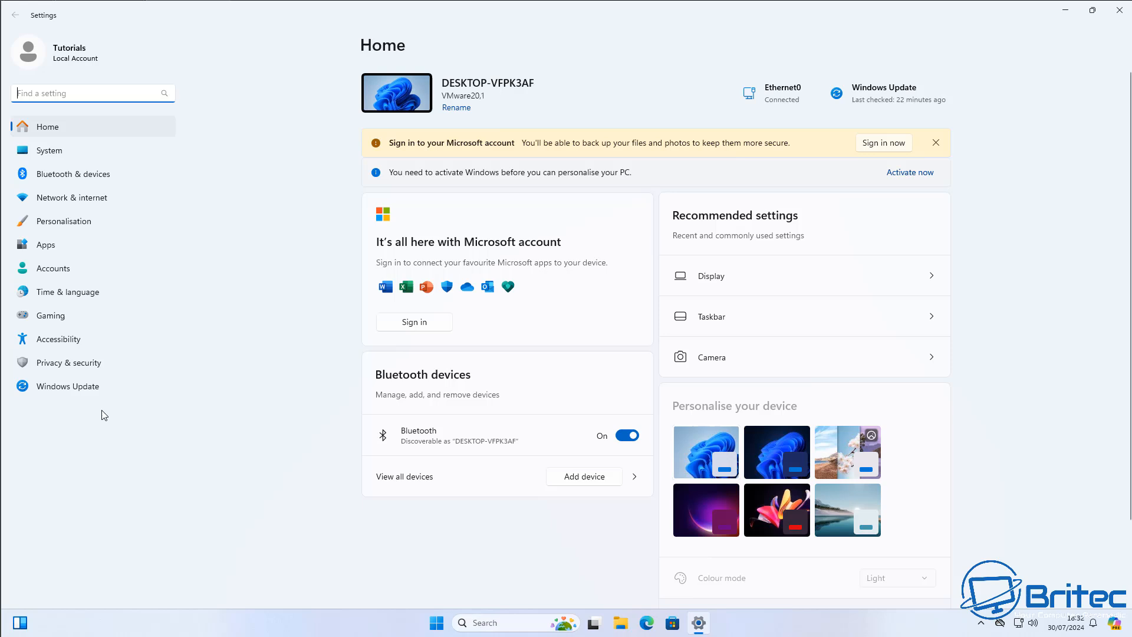
{"action": "mouse_move", "coordinate": [72, 364]}
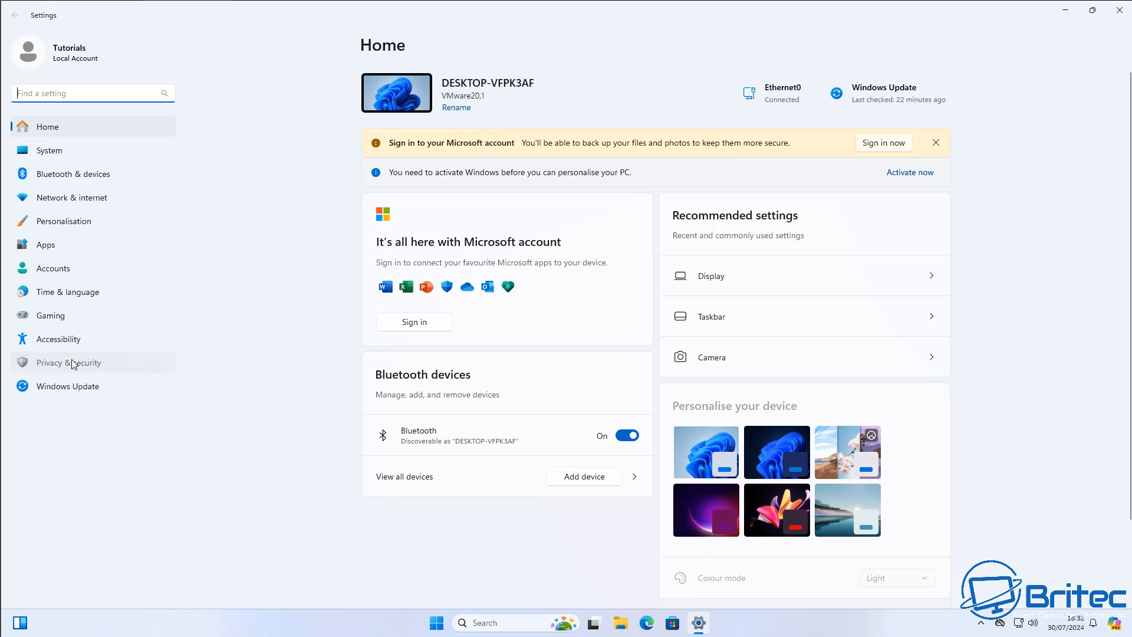
{"action": "left_click", "coordinate": [69, 362]}
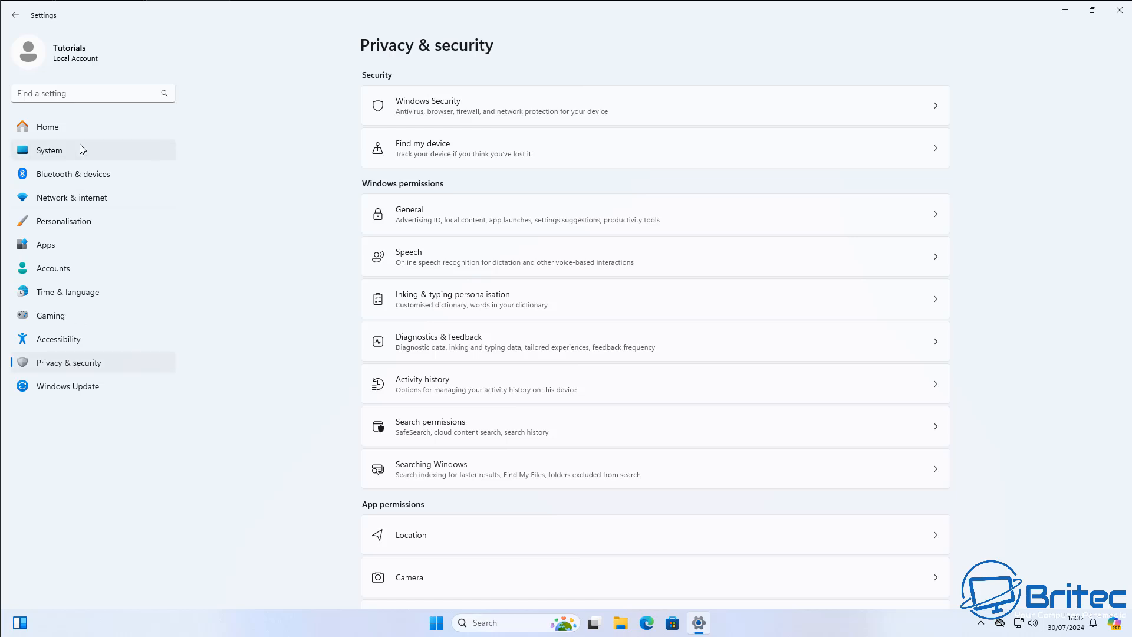
{"action": "left_click", "coordinate": [49, 151]}
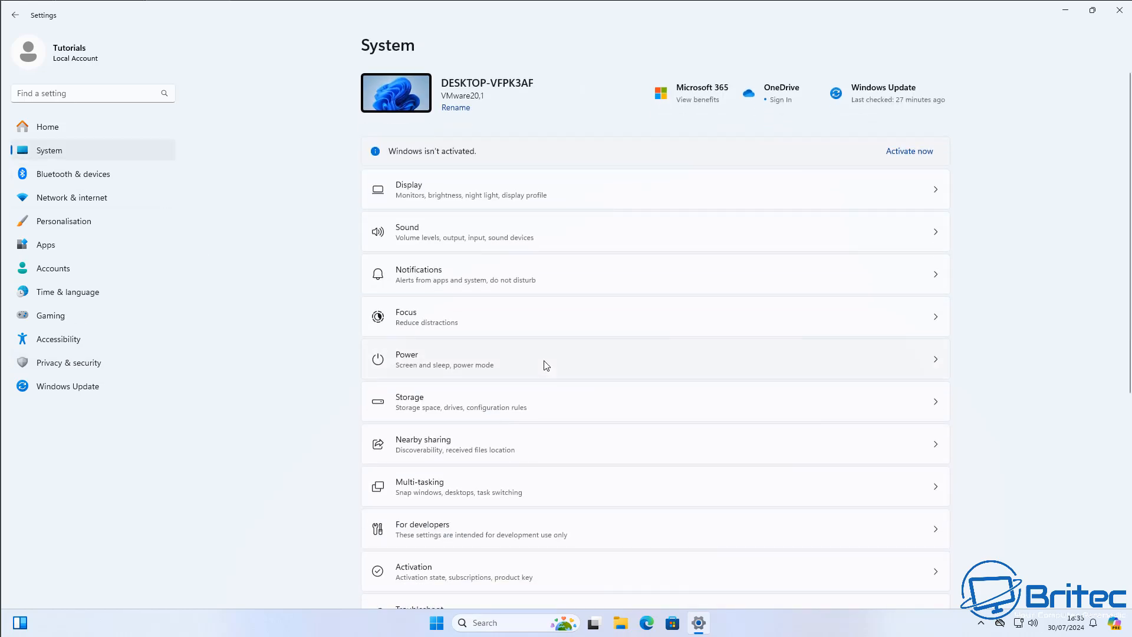
{"action": "scroll", "scroll_direction": "down", "scroll_amount": 3}
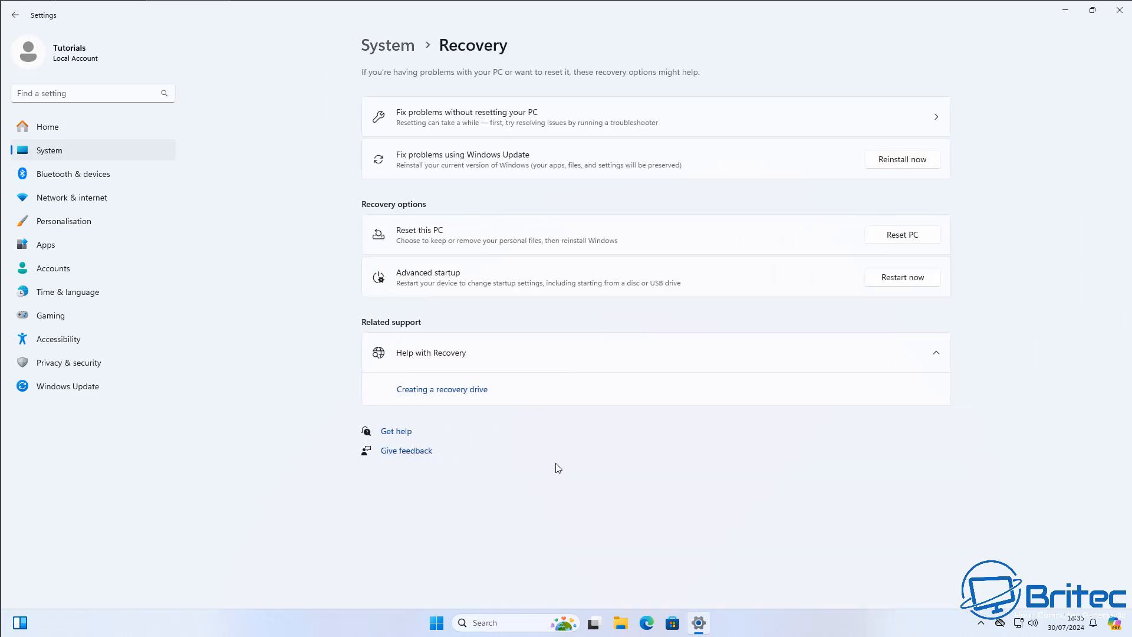
{"action": "mouse_move", "coordinate": [558, 451]}
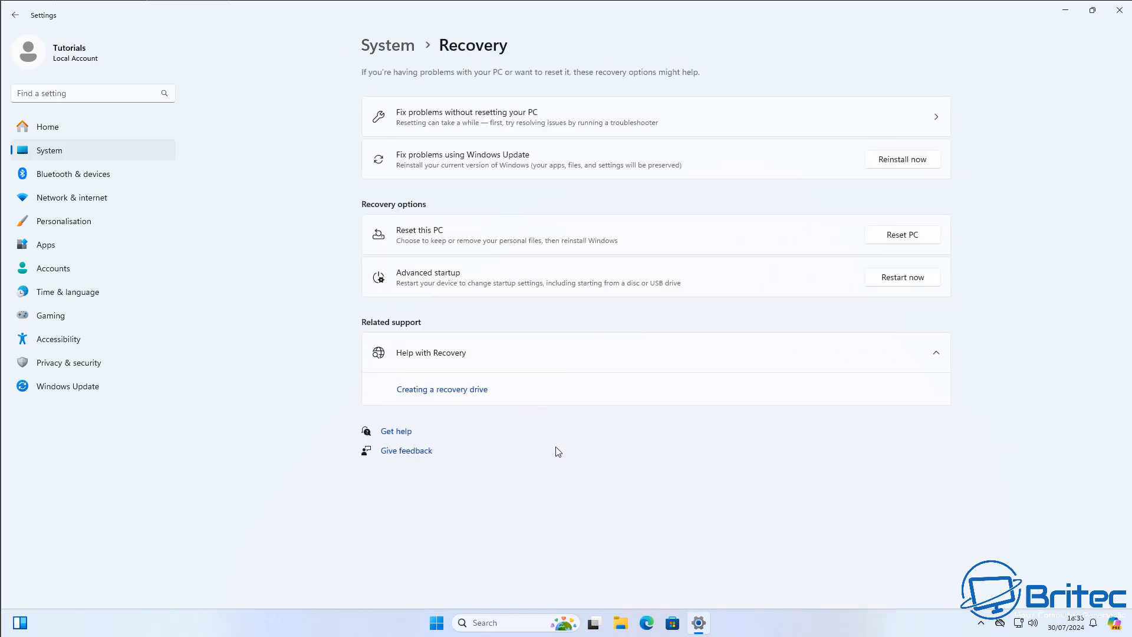
{"action": "mouse_move", "coordinate": [458, 170]}
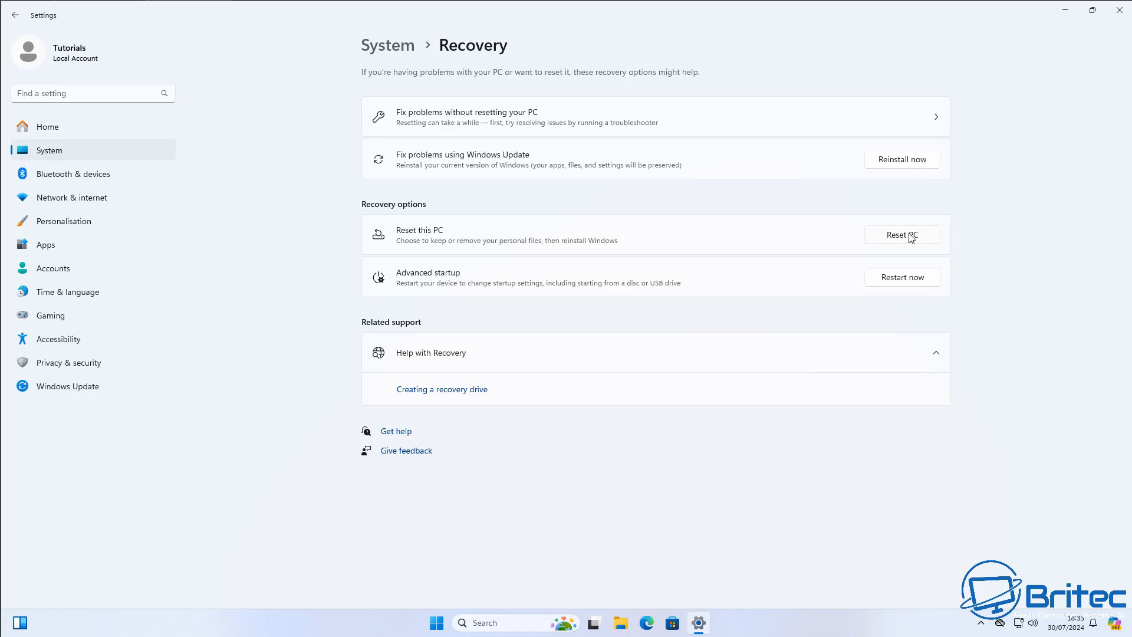
{"action": "mouse_move", "coordinate": [930, 234]}
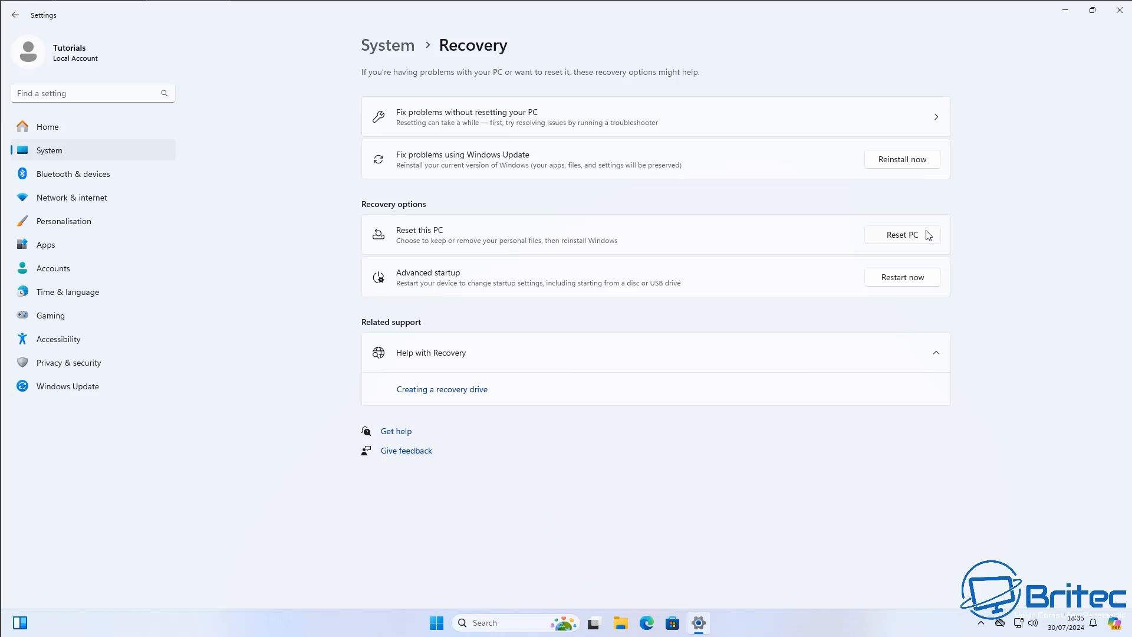
Reset this PC via Cloud download, reviewing the apps to be removed before confirming Reset
{"action": "left_click", "coordinate": [902, 235]}
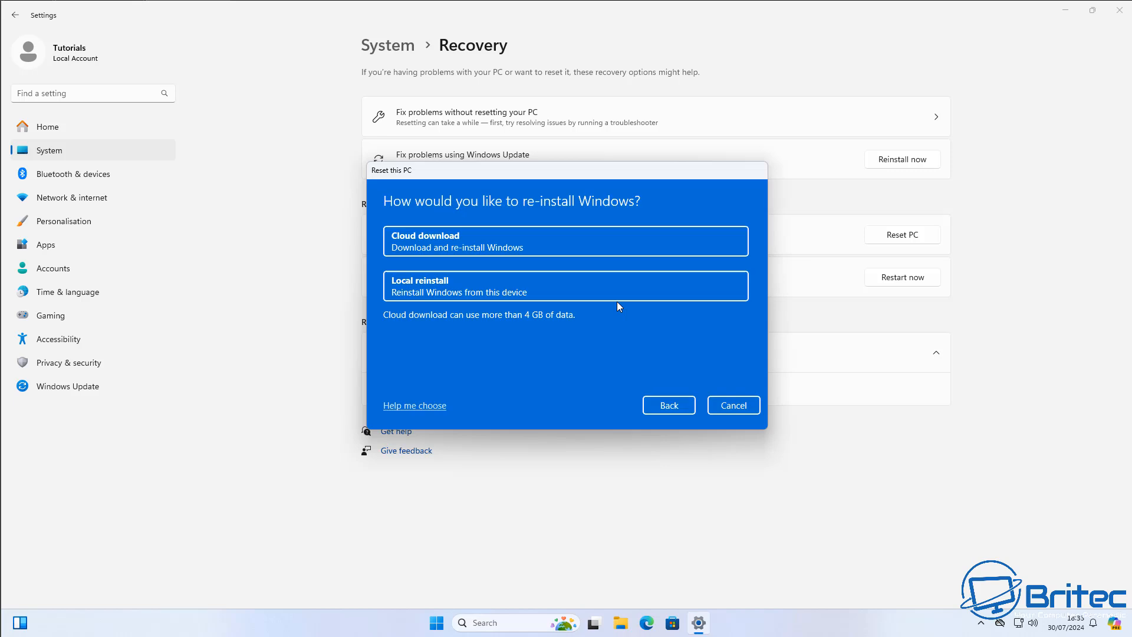
{"action": "mouse_move", "coordinate": [507, 253]}
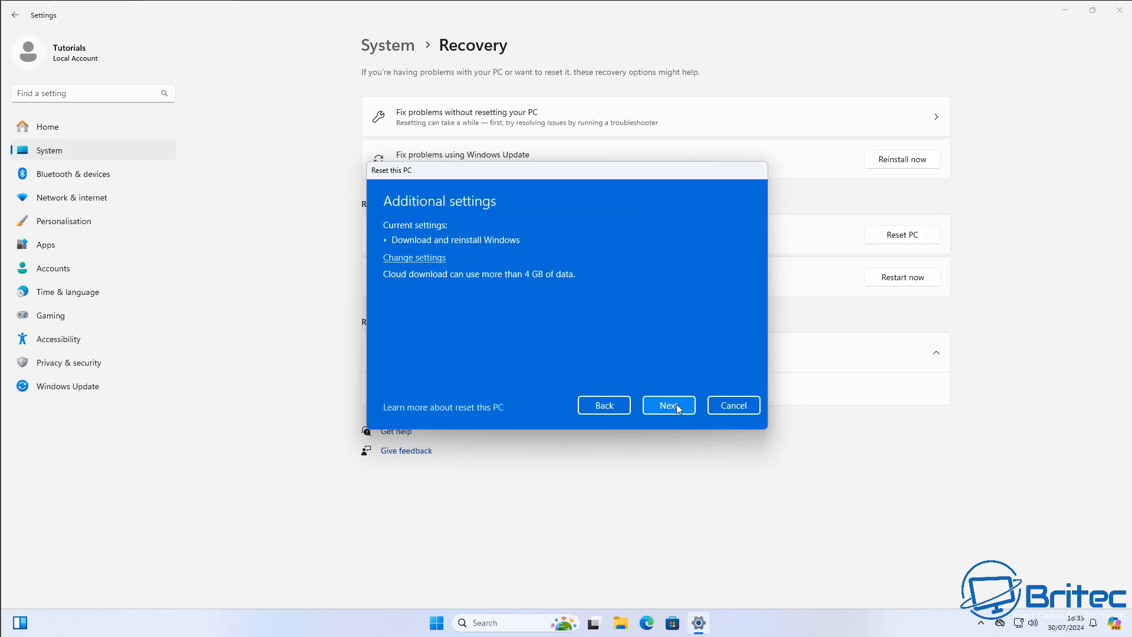
{"action": "left_click", "coordinate": [669, 405]}
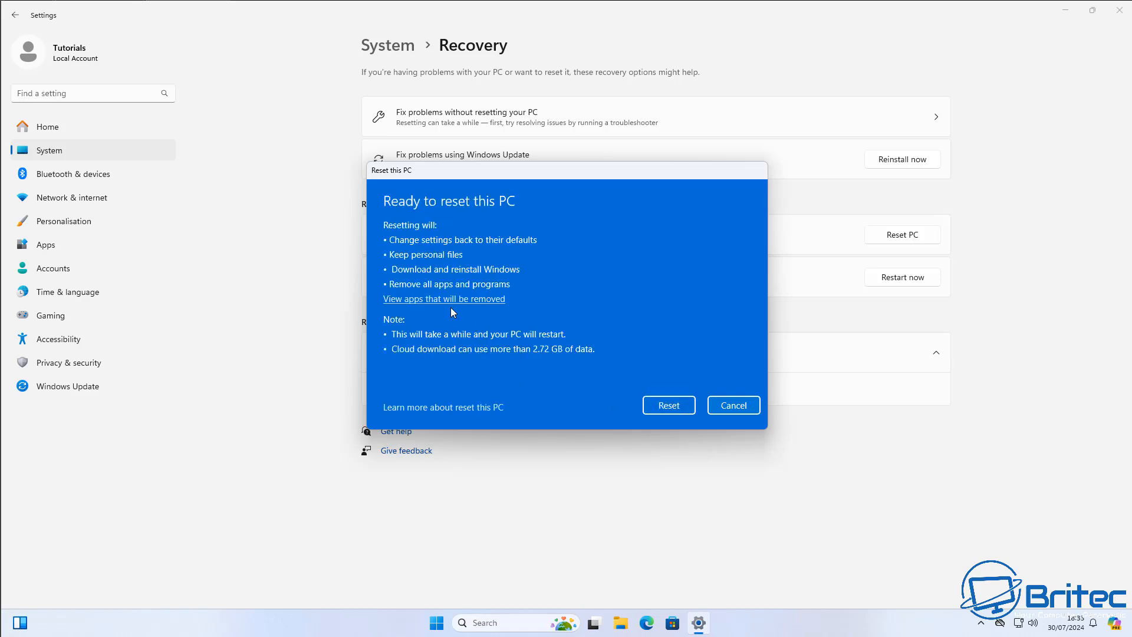
{"action": "mouse_move", "coordinate": [441, 304]}
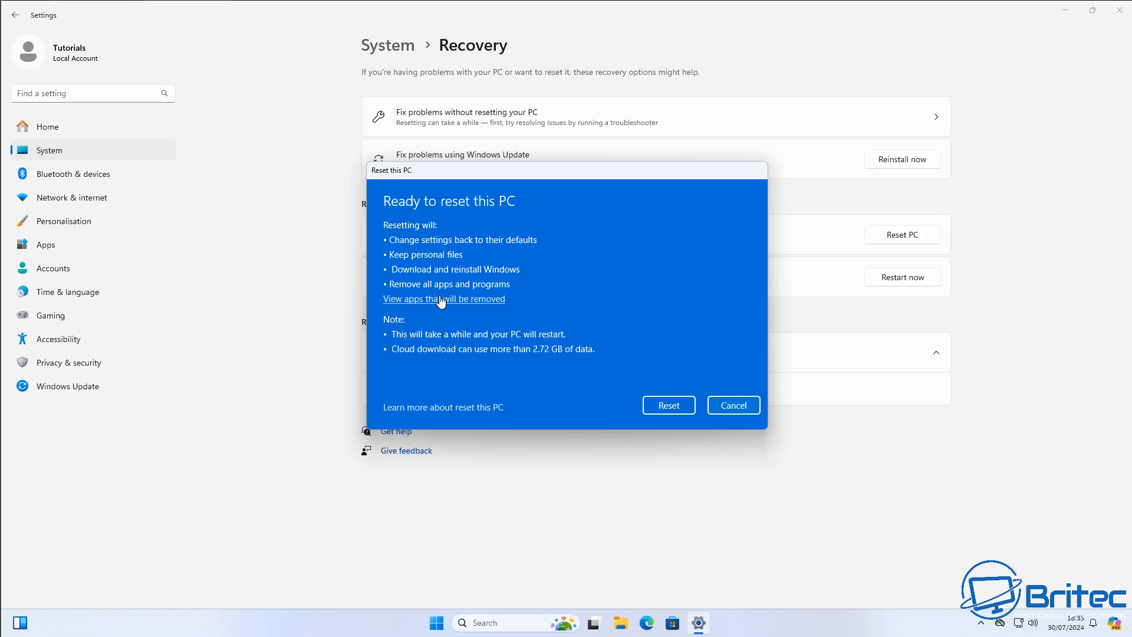
{"action": "mouse_move", "coordinate": [443, 307]}
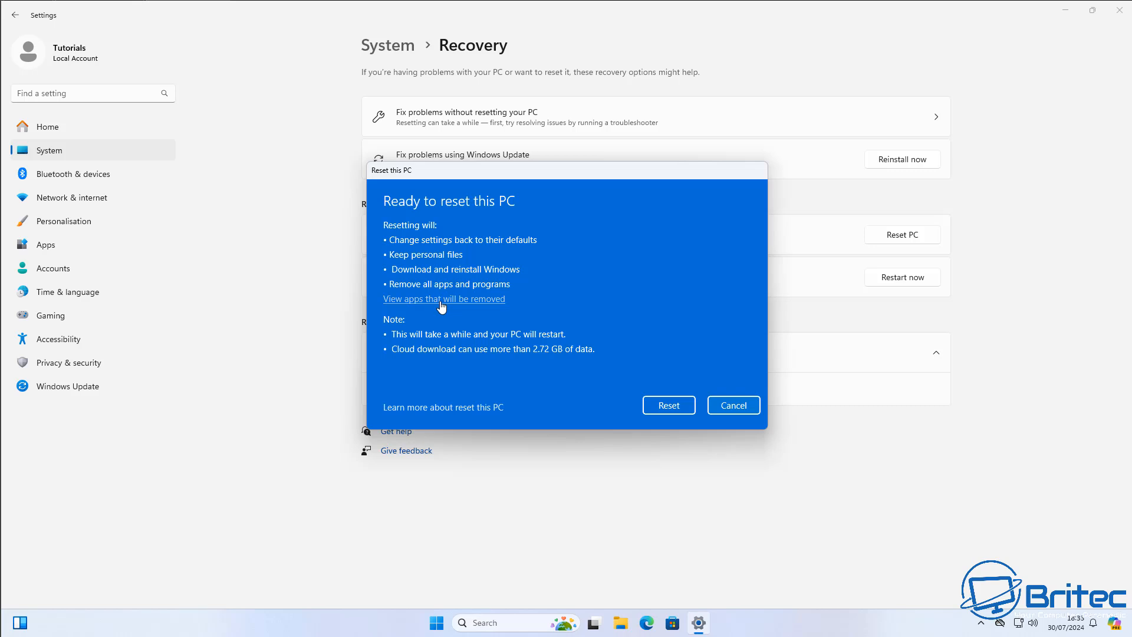
{"action": "left_click", "coordinate": [444, 298]}
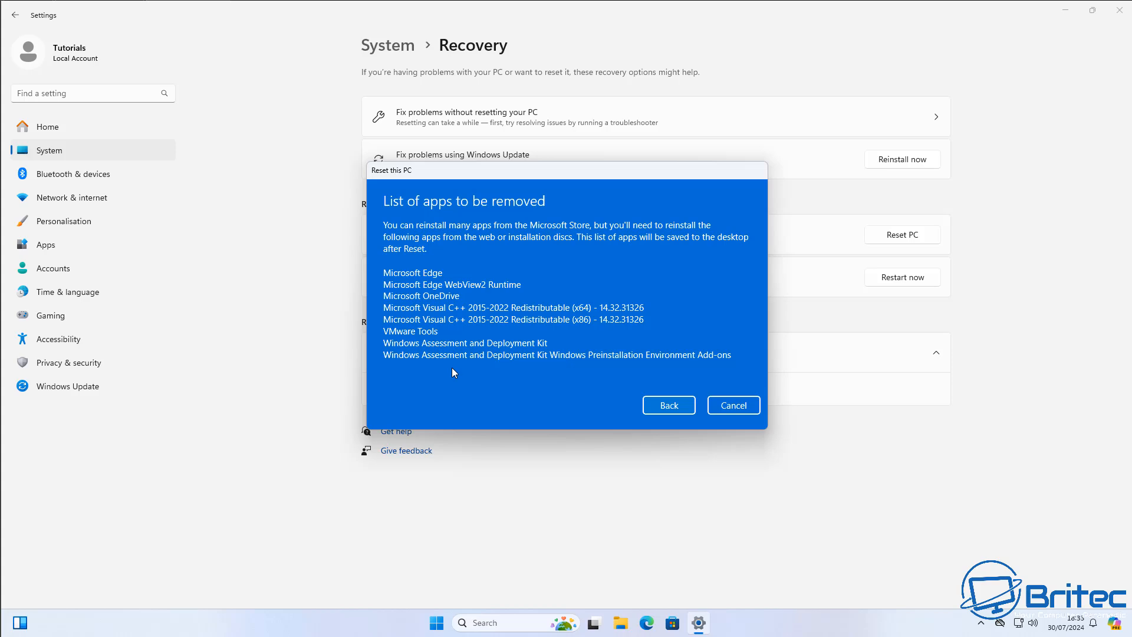
{"action": "left_click", "coordinate": [668, 404]}
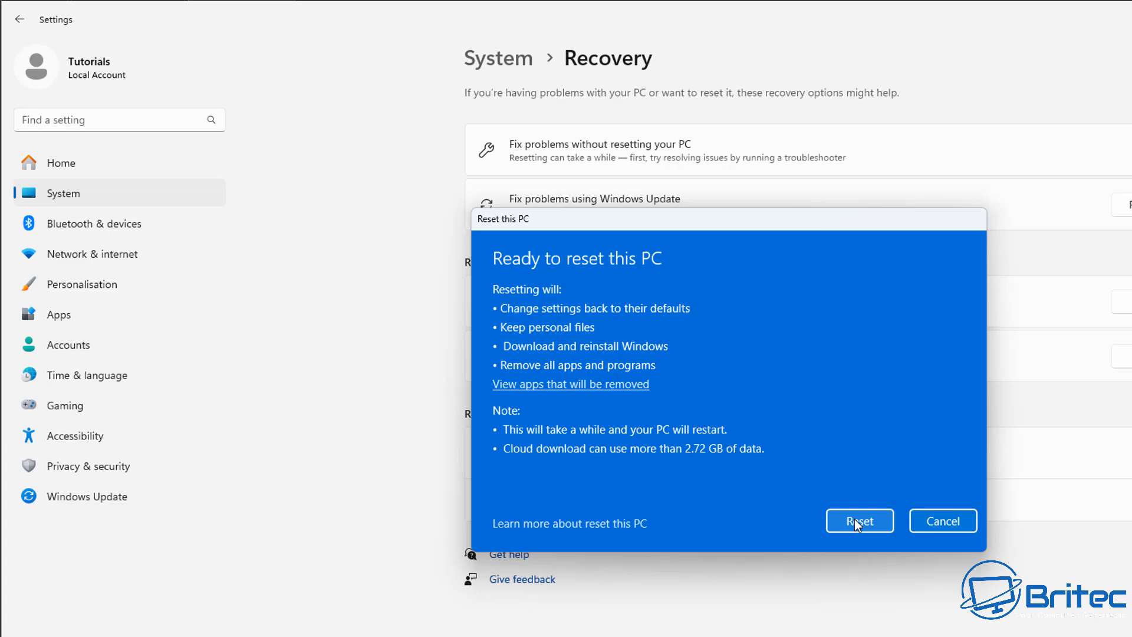
{"action": "left_click", "coordinate": [859, 520]}
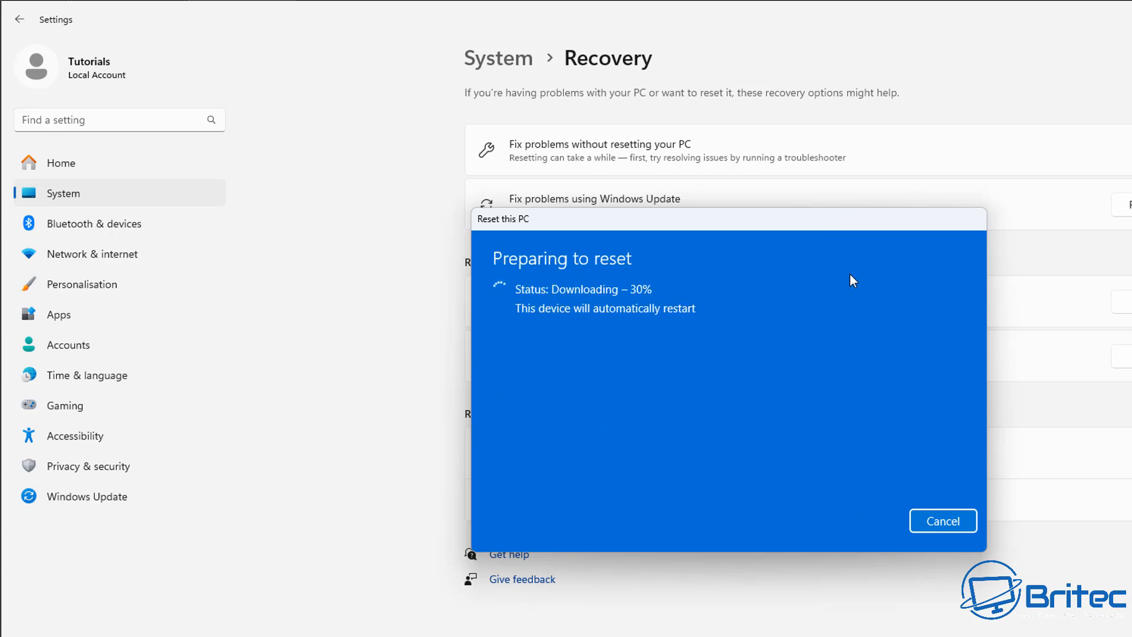
{"action": "mouse_move", "coordinate": [783, 194]}
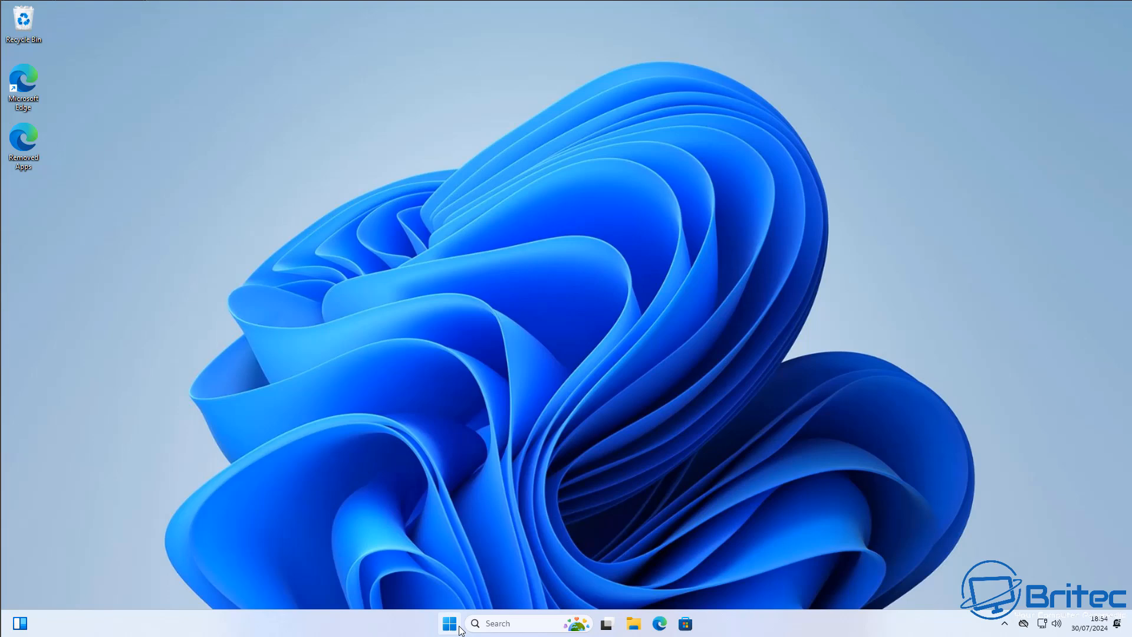
{"action": "left_click", "coordinate": [448, 624]}
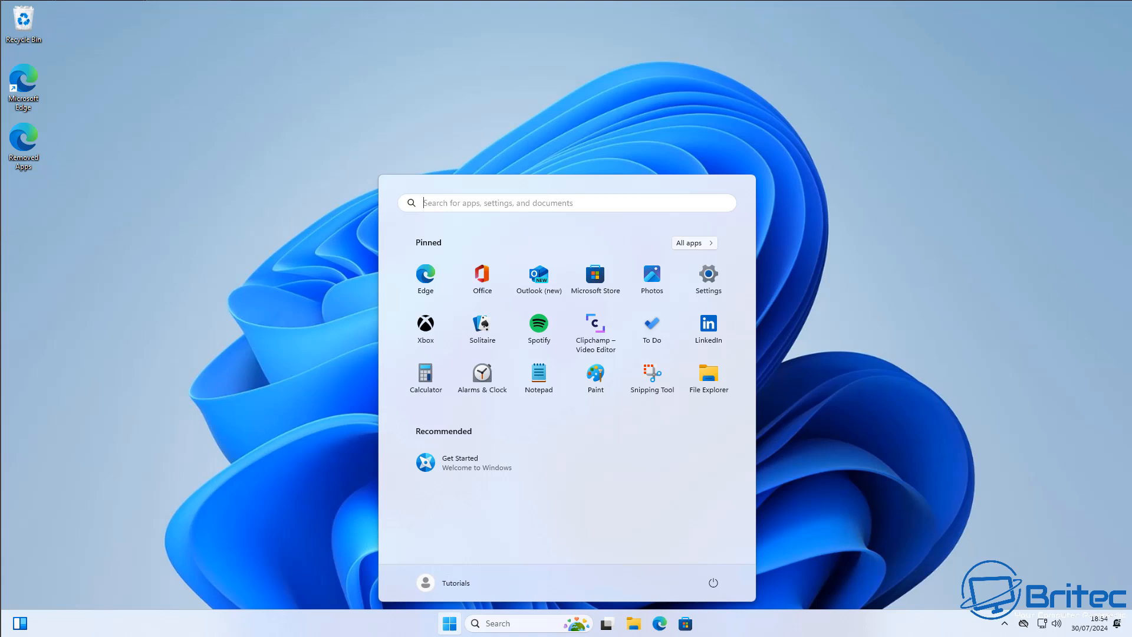
{"action": "mouse_move", "coordinate": [189, 231]}
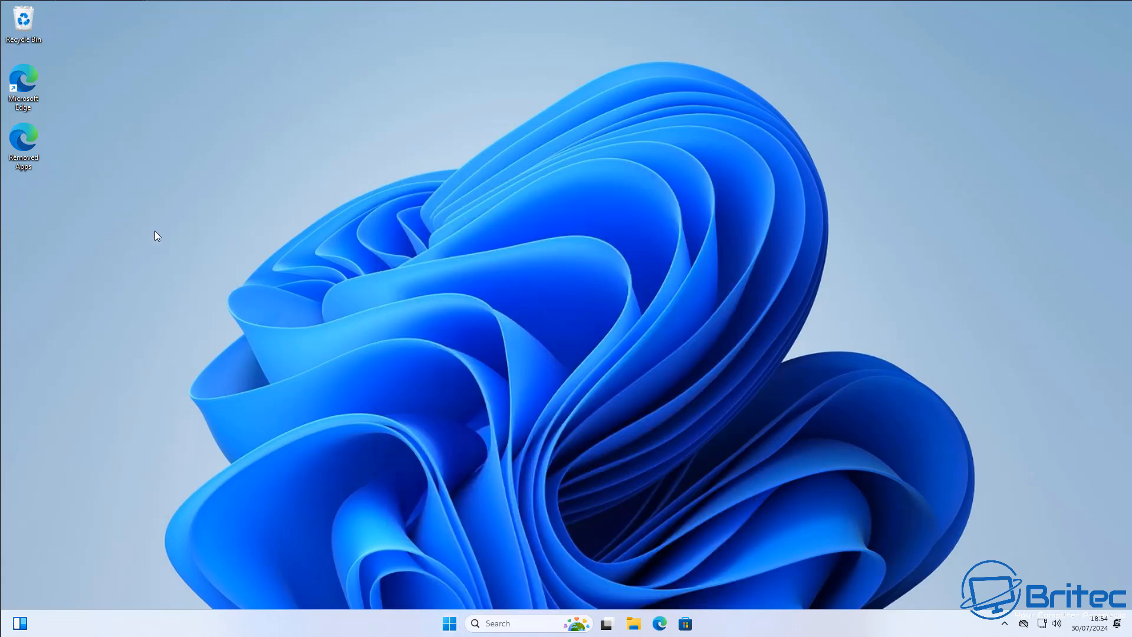
{"action": "mouse_move", "coordinate": [775, 116]}
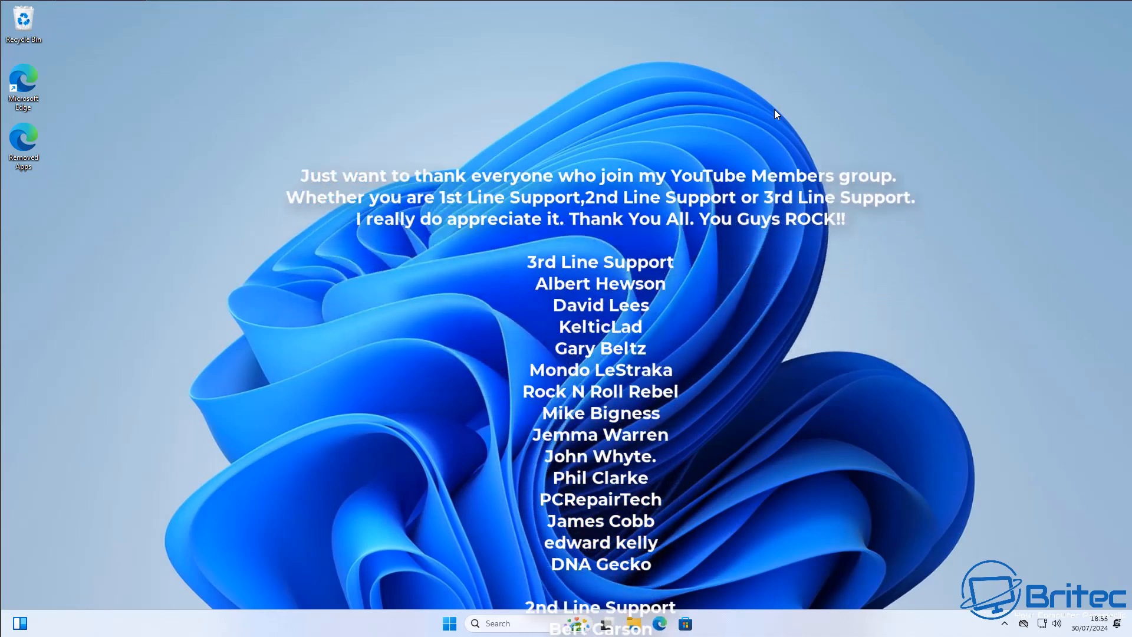
{"action": "scroll", "scroll_direction": "down", "scroll_amount": 3}
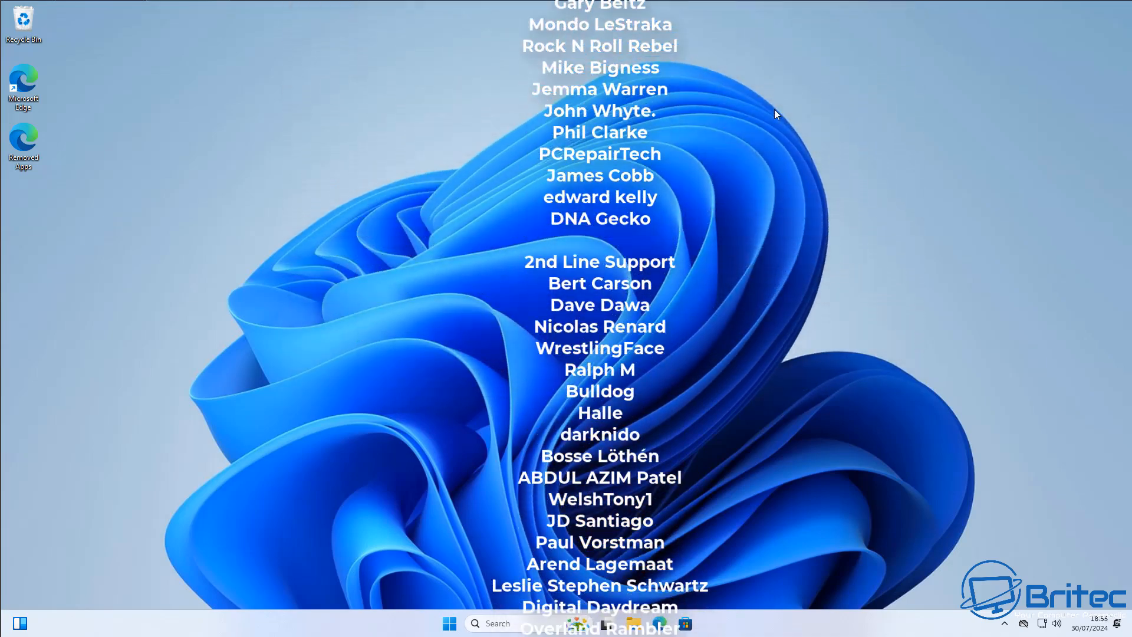
{"action": "scroll", "scroll_direction": "down", "scroll_amount": 3}
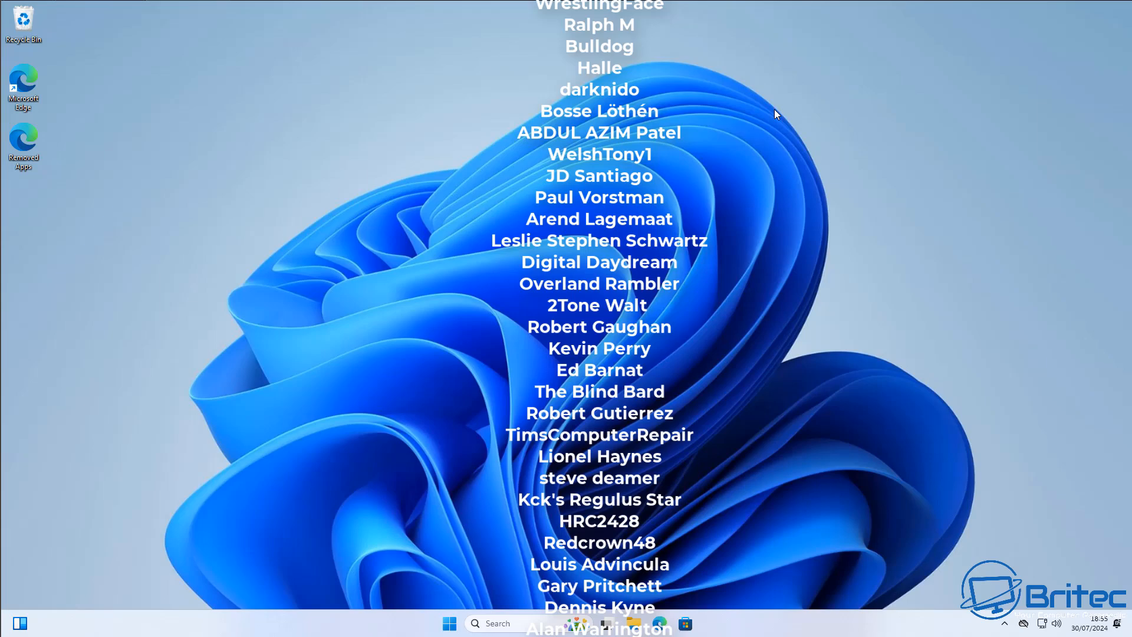
{"action": "scroll", "scroll_direction": "down", "scroll_amount": 3}
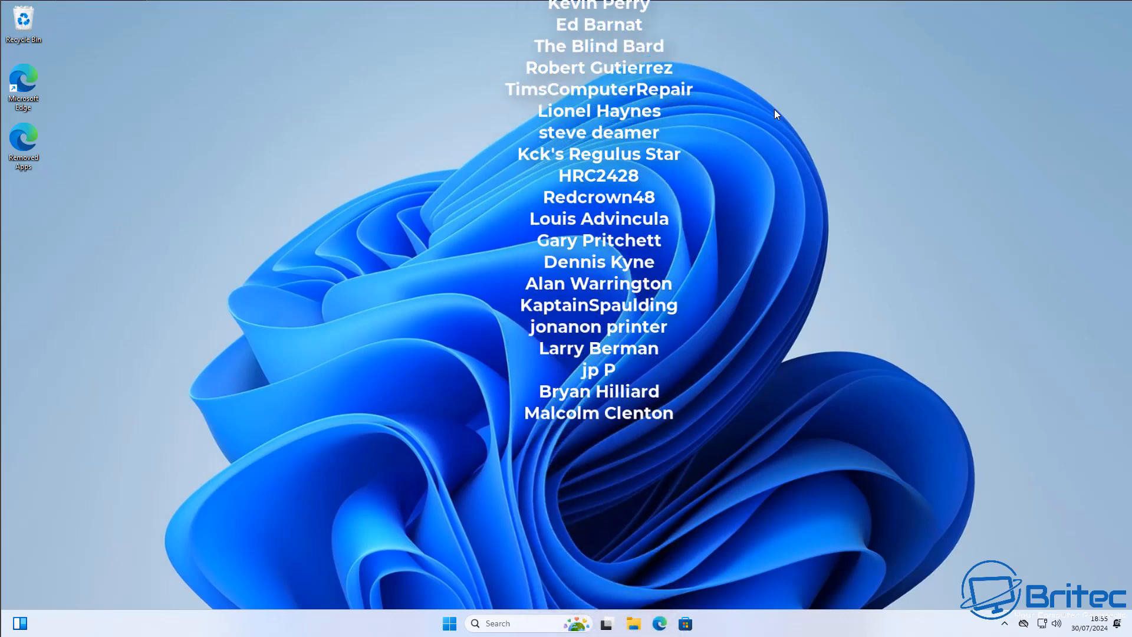